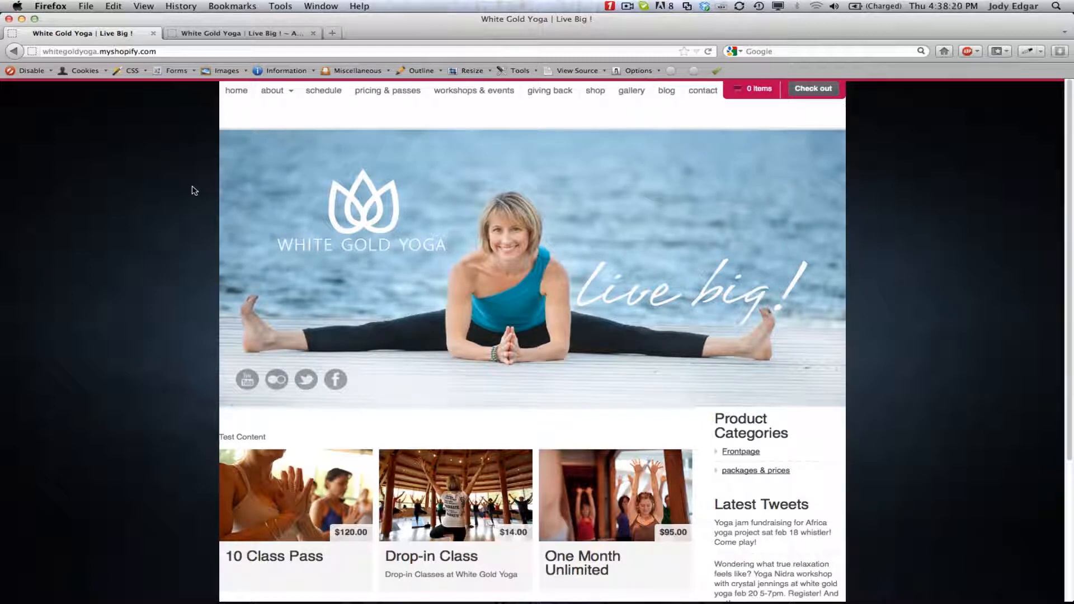
mouse_move(296, 117)
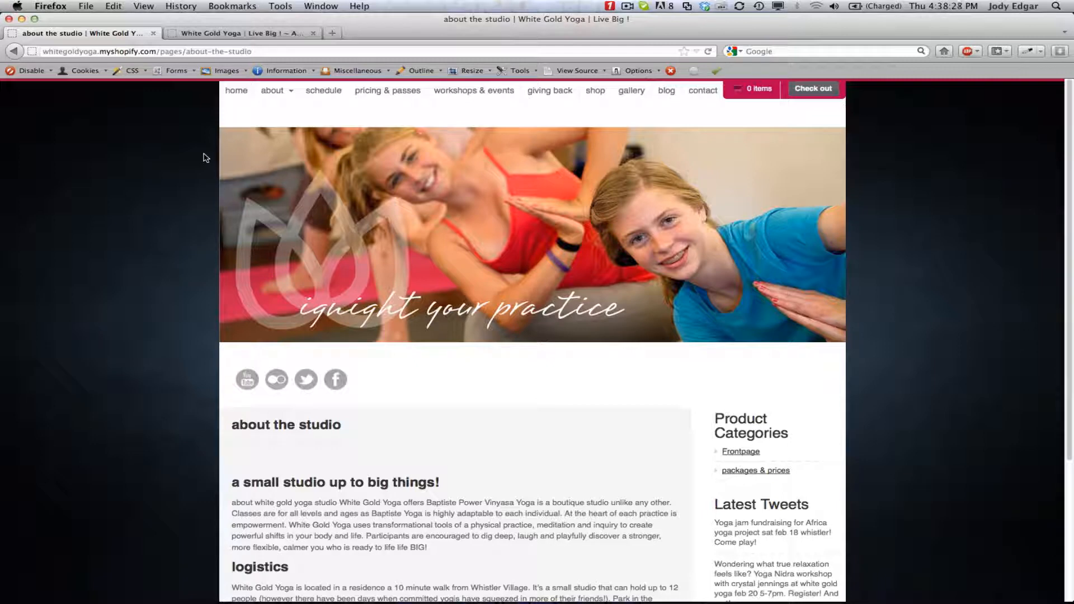
mouse_move(190, 130)
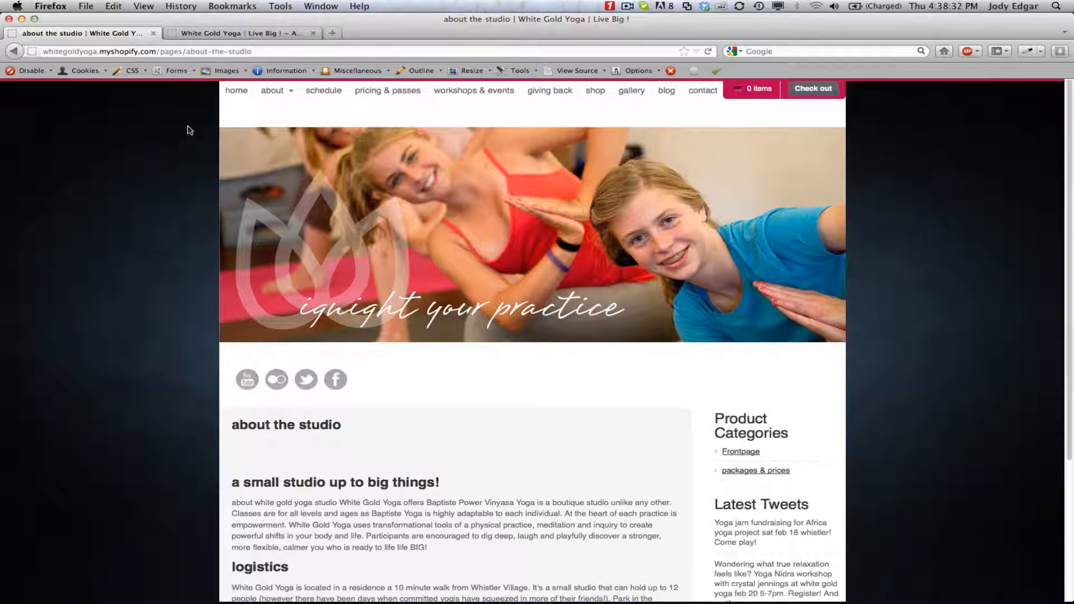
mouse_move(426, 211)
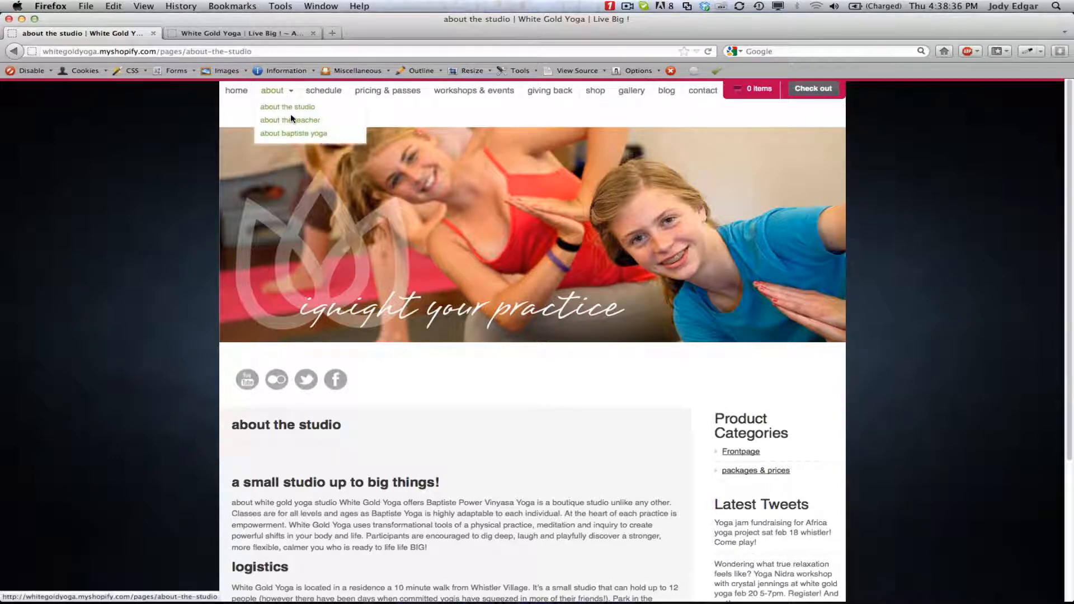
Navigate from the about the studio page to the about the teacher page.
click(290, 120)
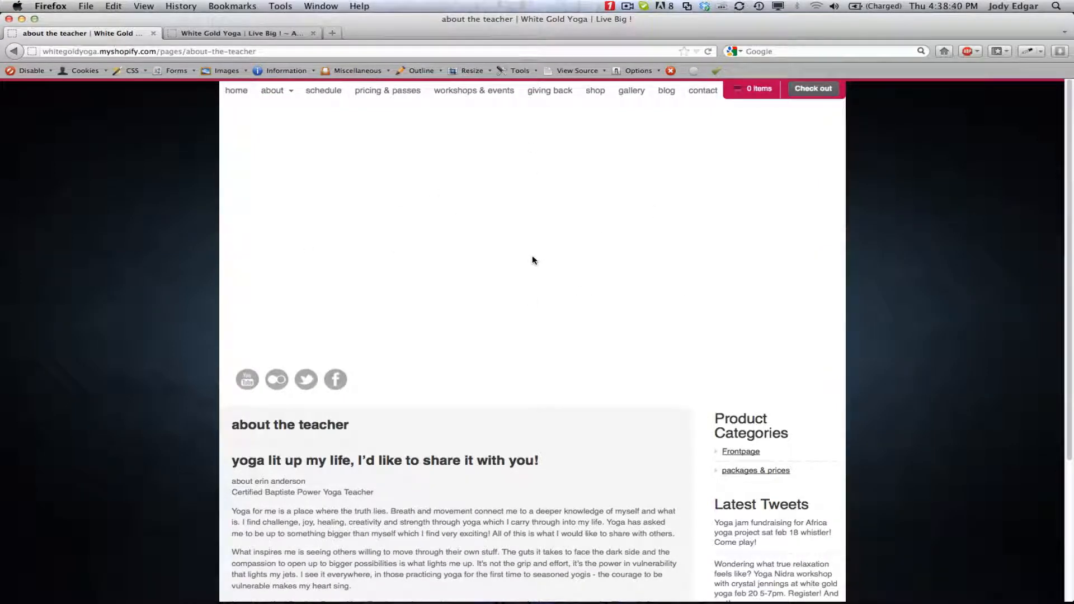
mouse_move(472, 578)
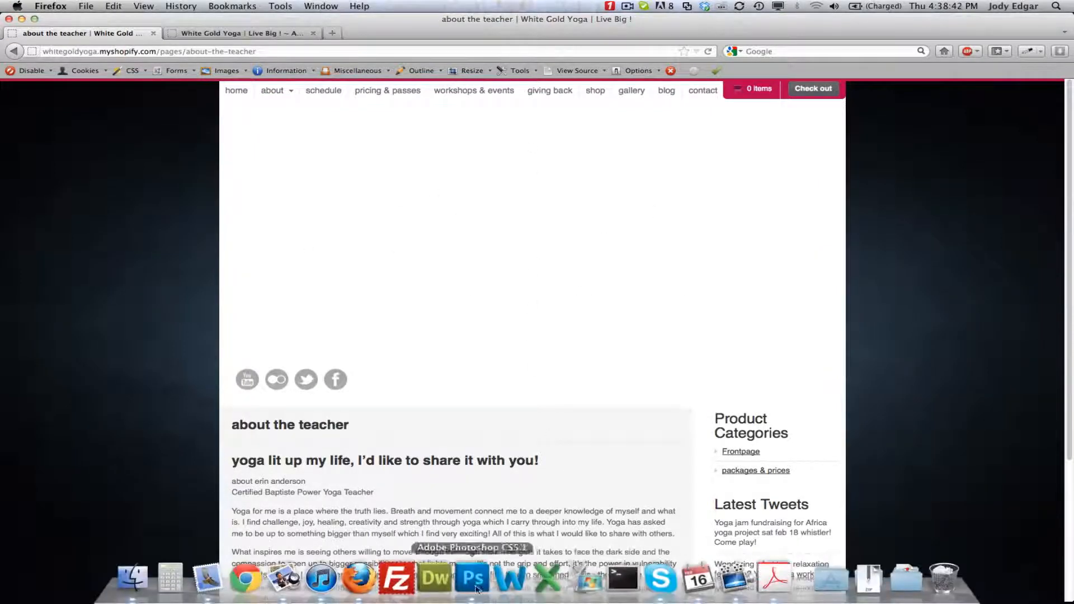
Check in Image Size that the island banner is 960 by 365 pixels.
click(471, 578)
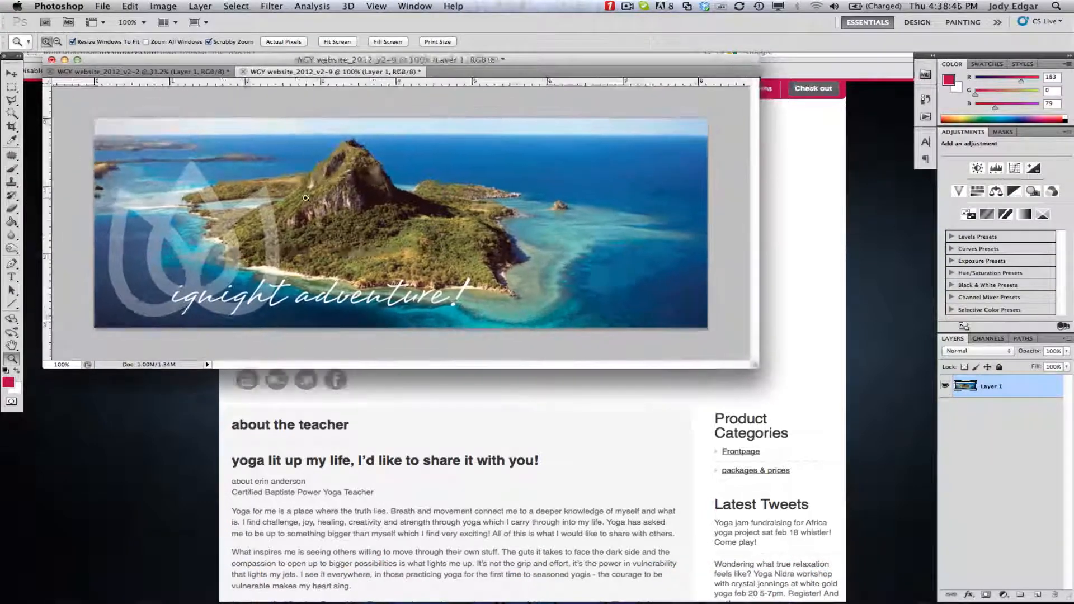
click(163, 5)
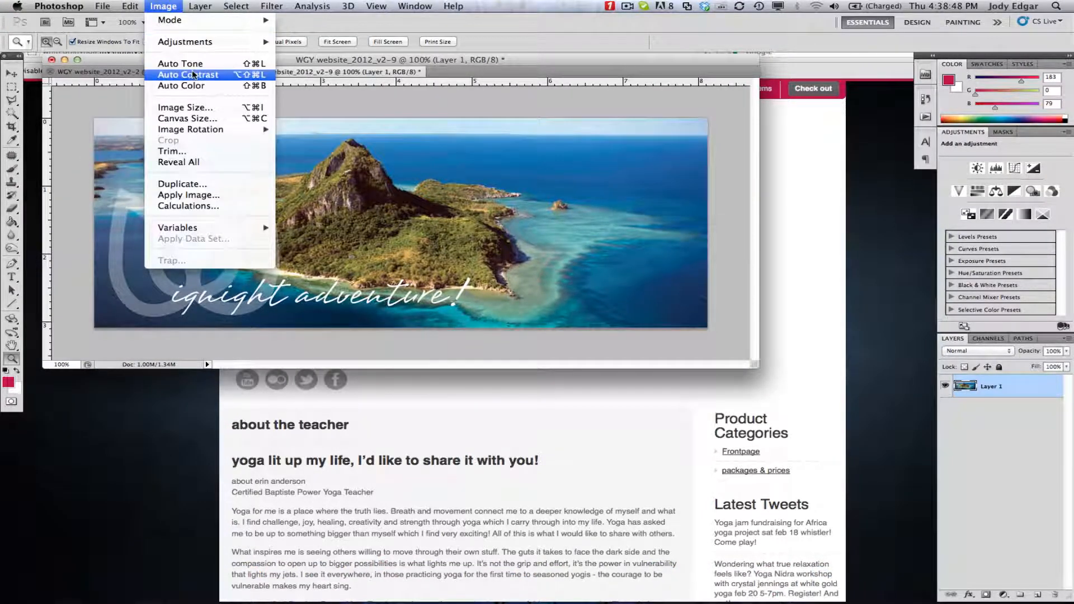
mouse_move(184, 108)
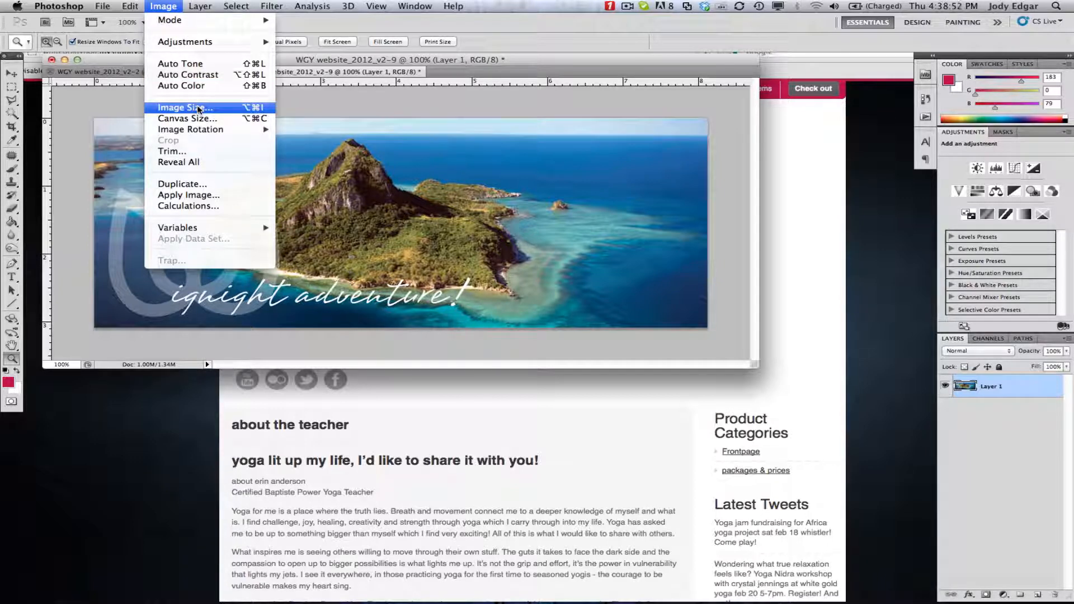
click(184, 107)
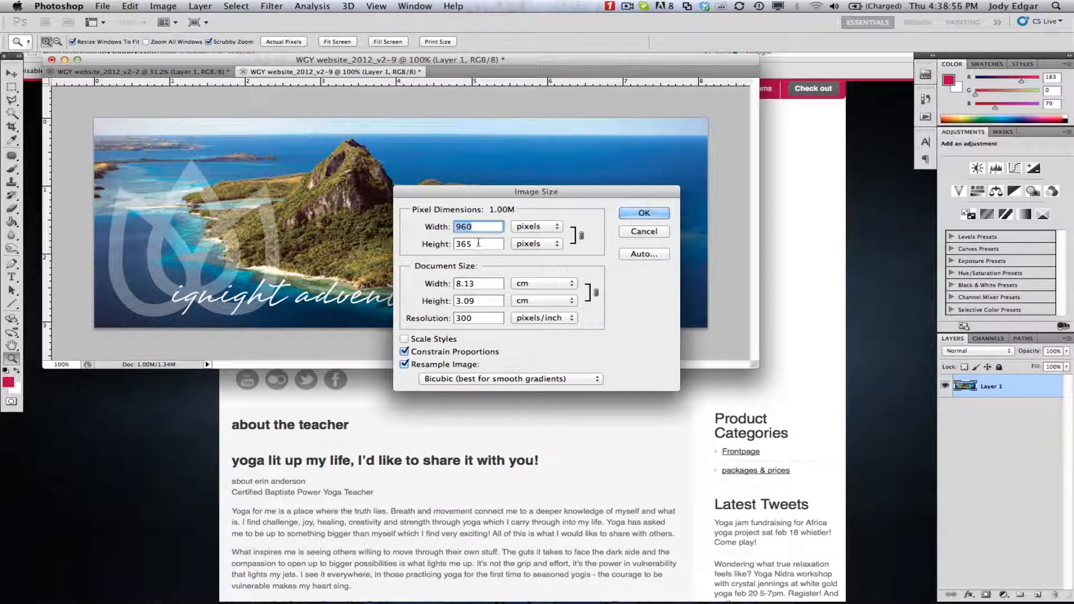
click(642, 212)
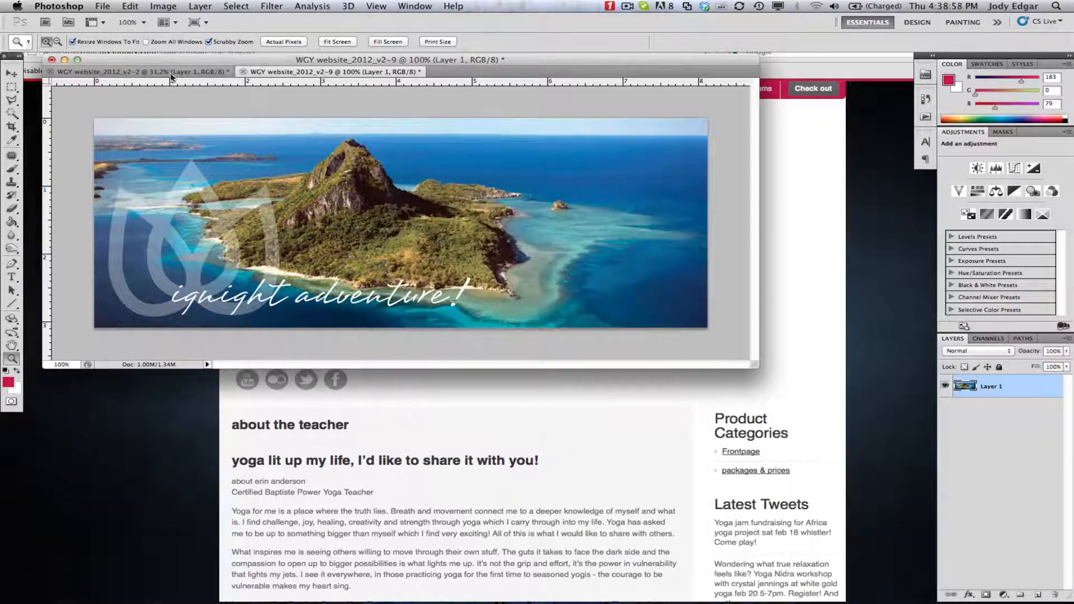
click(102, 6)
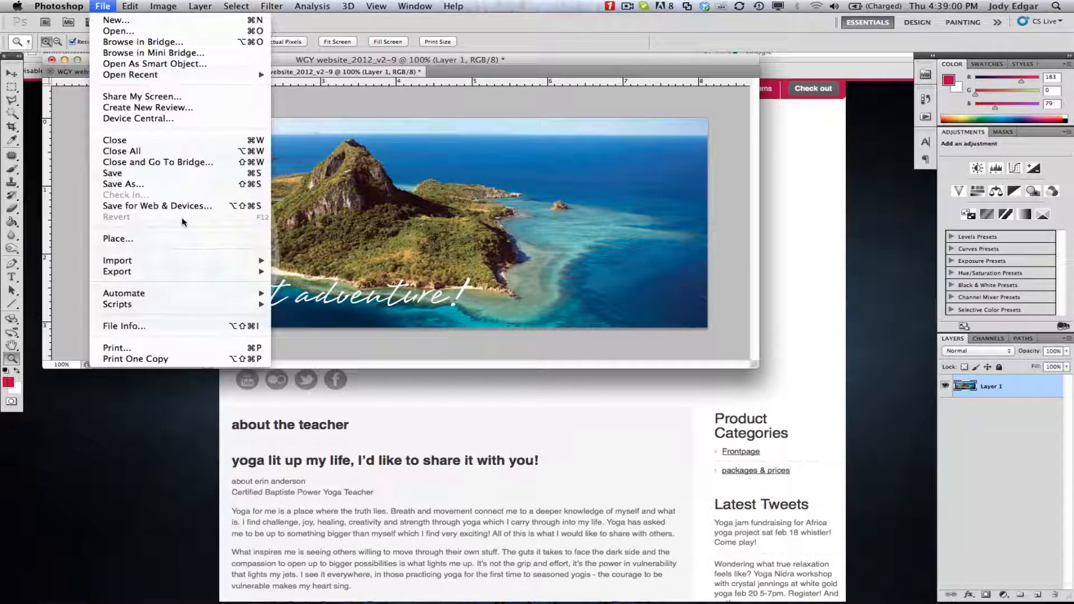
Save the banner for Web as a Very High quality JPEG, replacing the existing file.
click(157, 206)
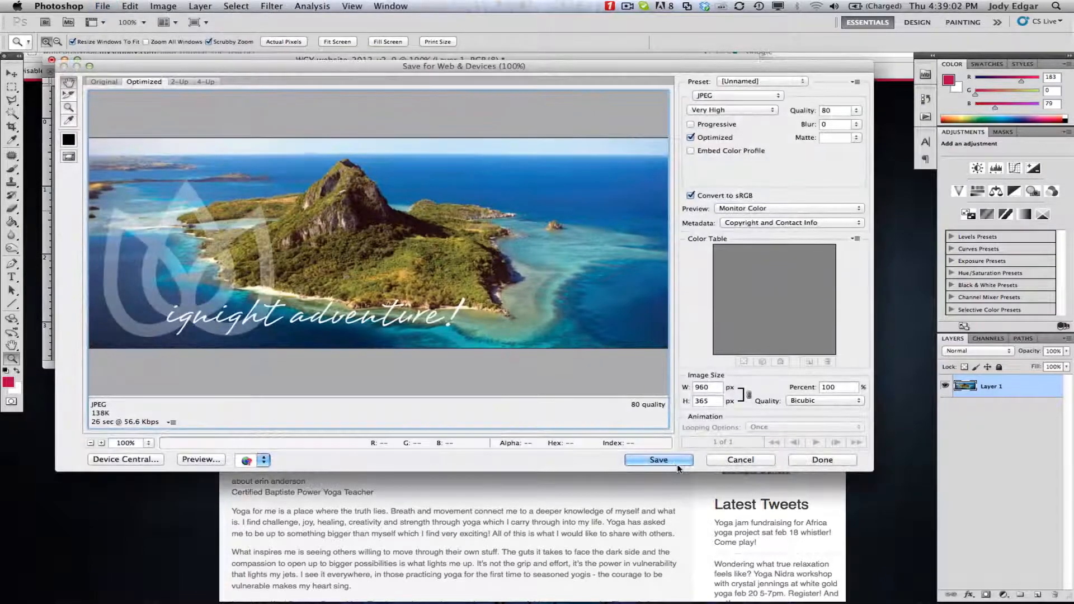
click(658, 460)
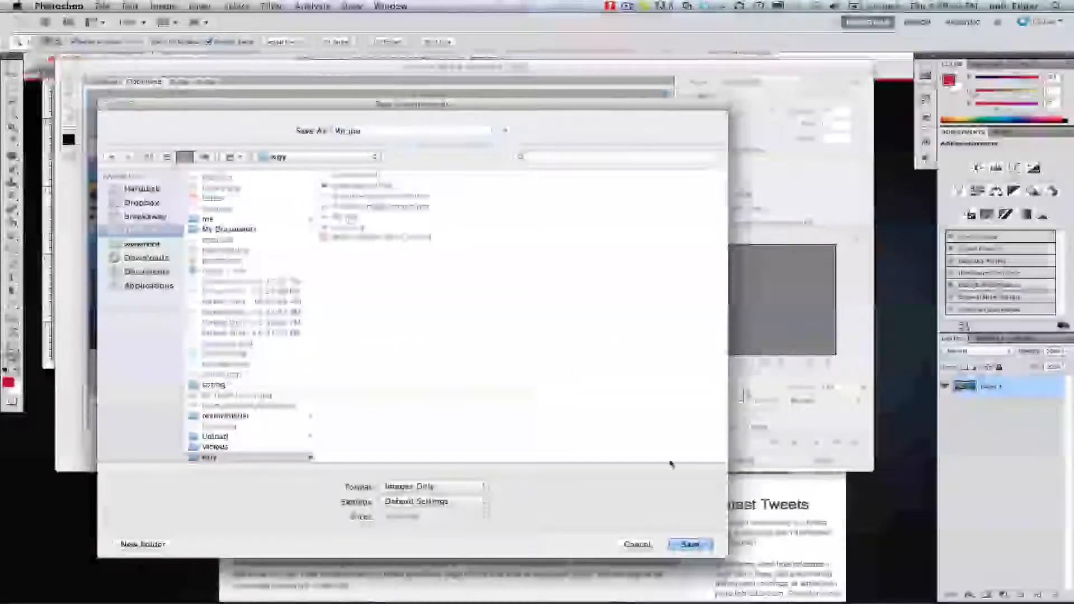
click(689, 544)
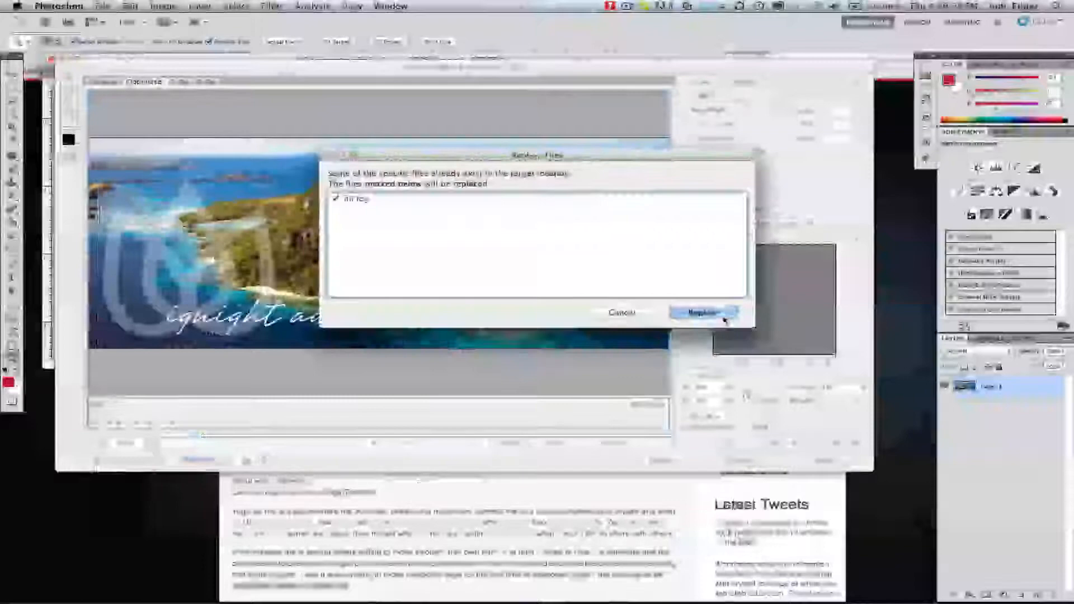
click(704, 313)
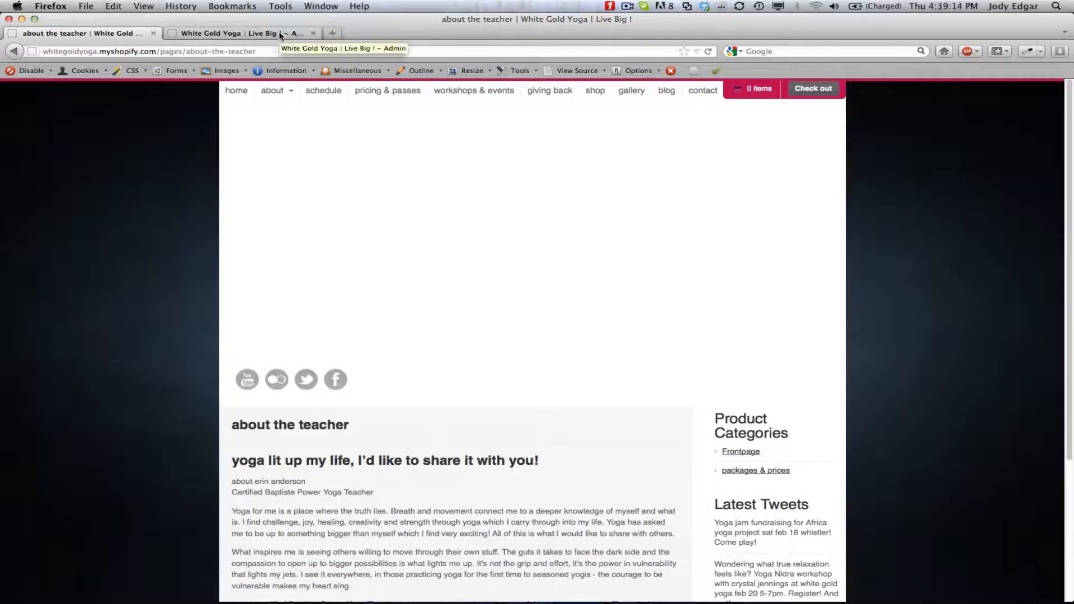
Open the about the teacher page from Blogs & Pages in the Shopify admin.
click(237, 33)
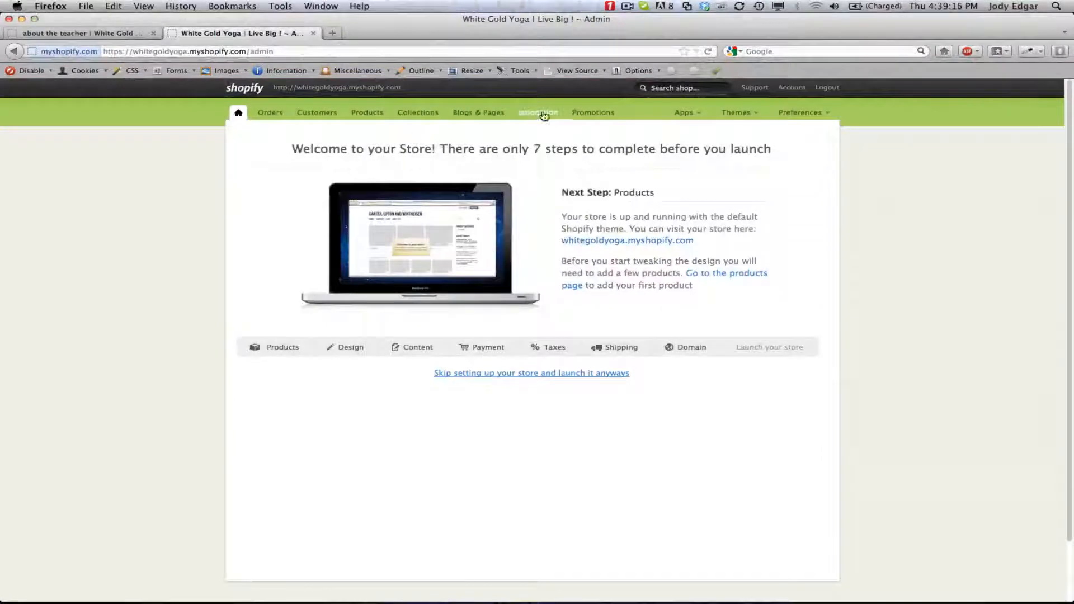
click(478, 112)
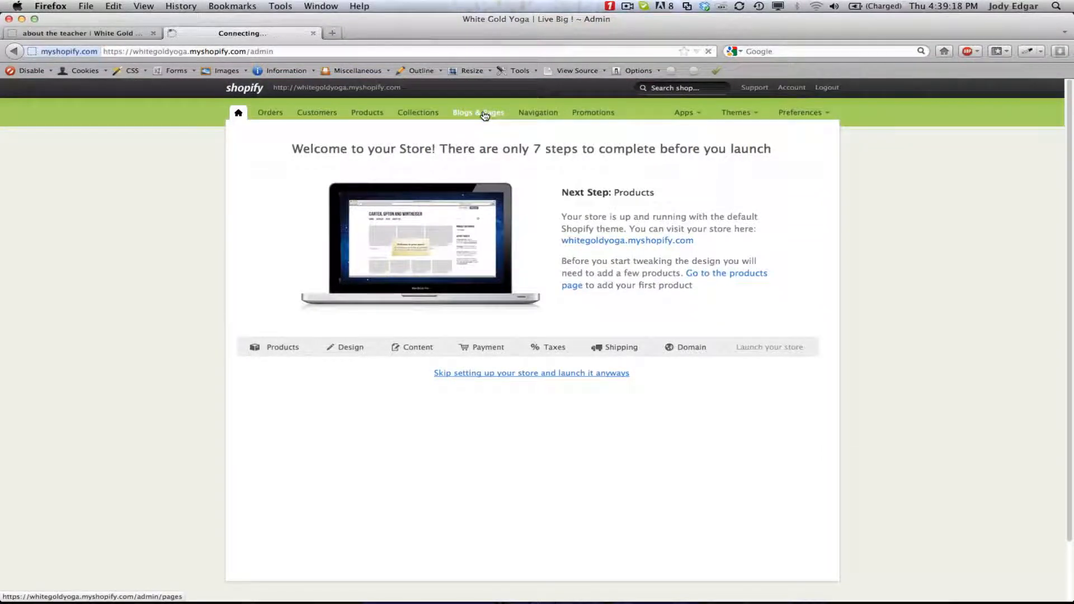
click(478, 112)
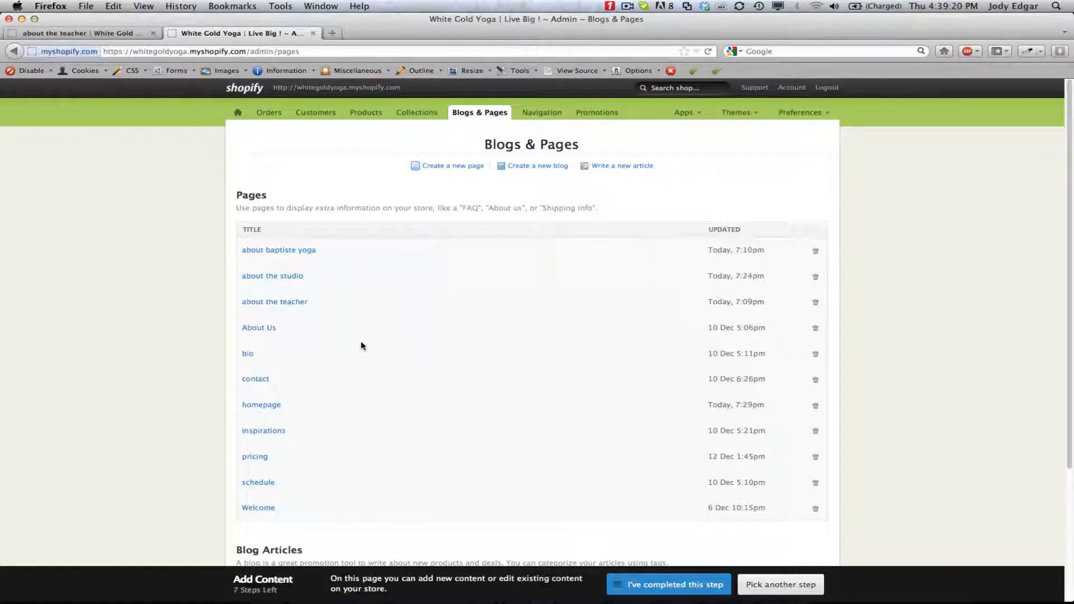
mouse_move(275, 301)
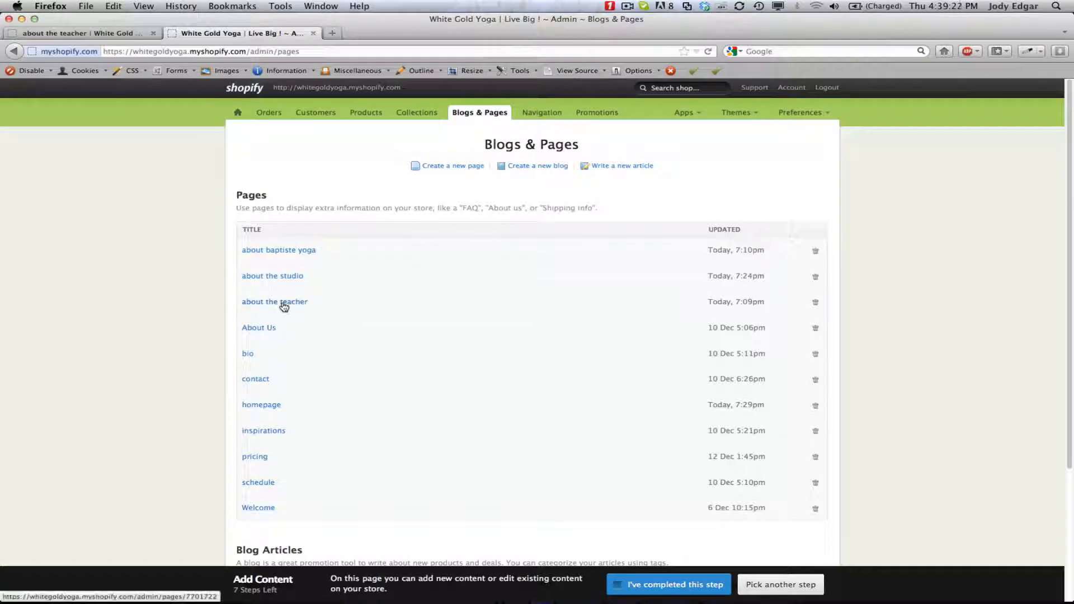
click(274, 301)
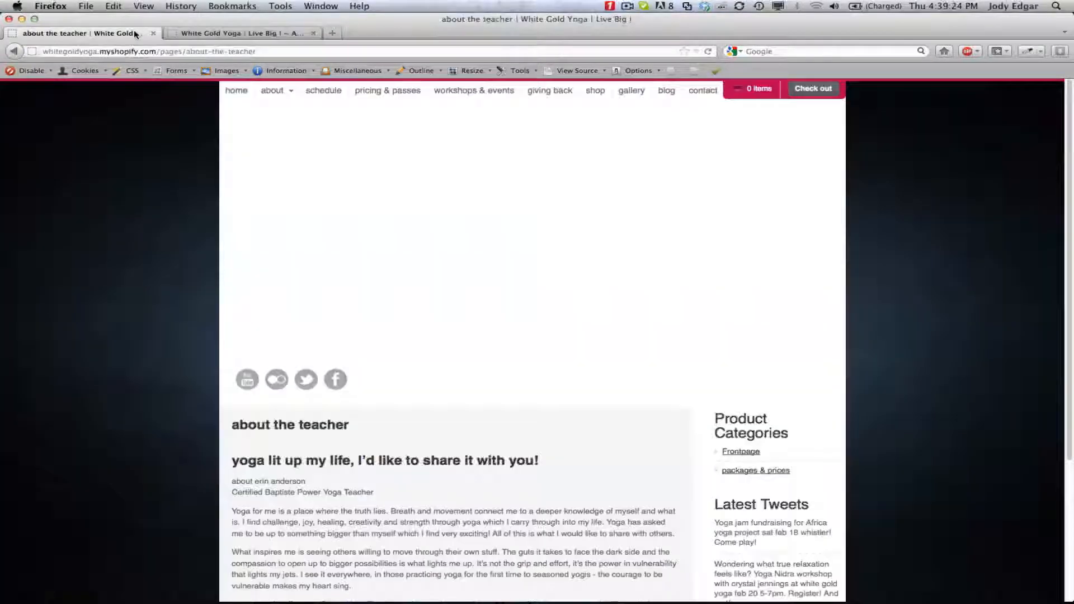
click(239, 32)
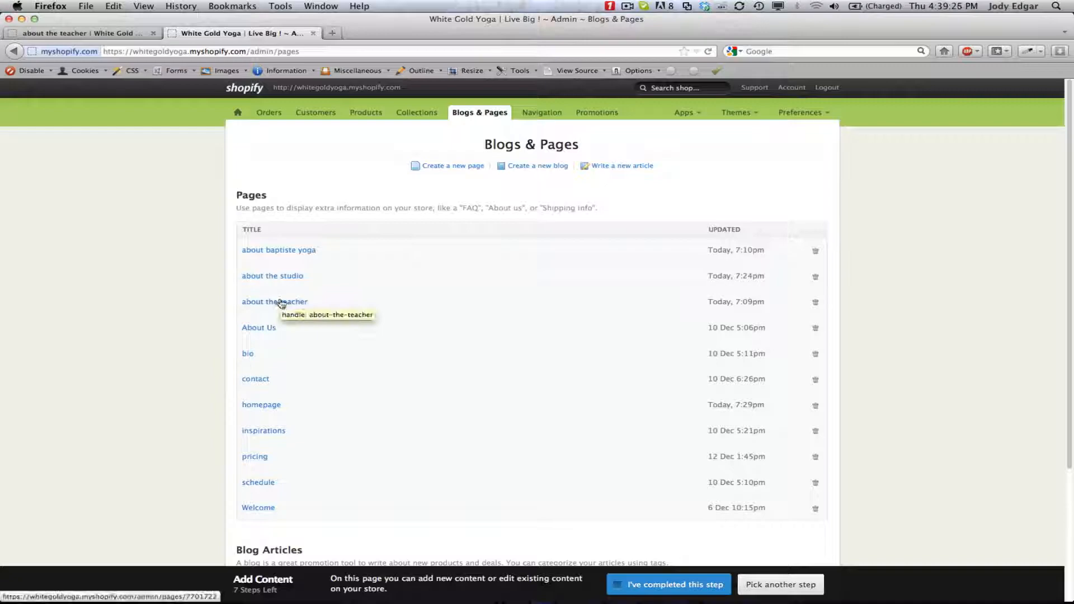
click(276, 301)
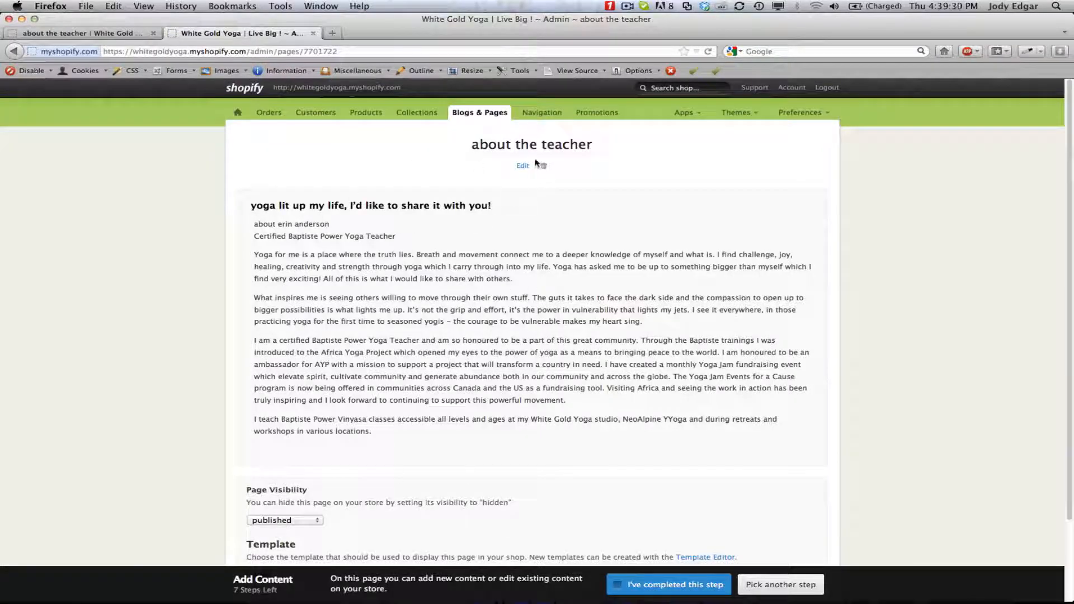
Start editing the page and bring up the Insert Image dialog.
click(523, 165)
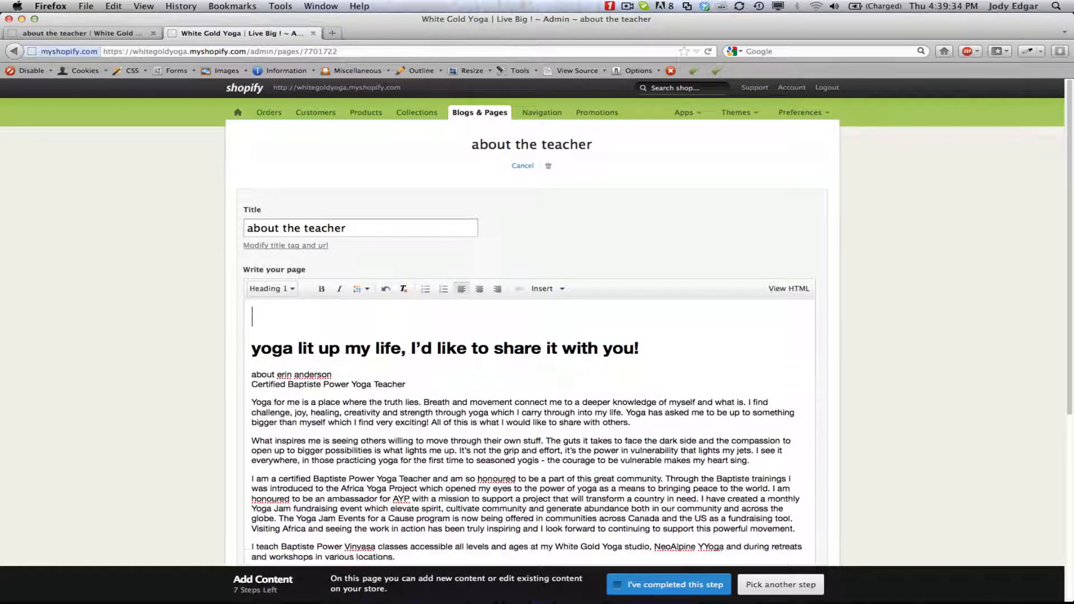
click(543, 288)
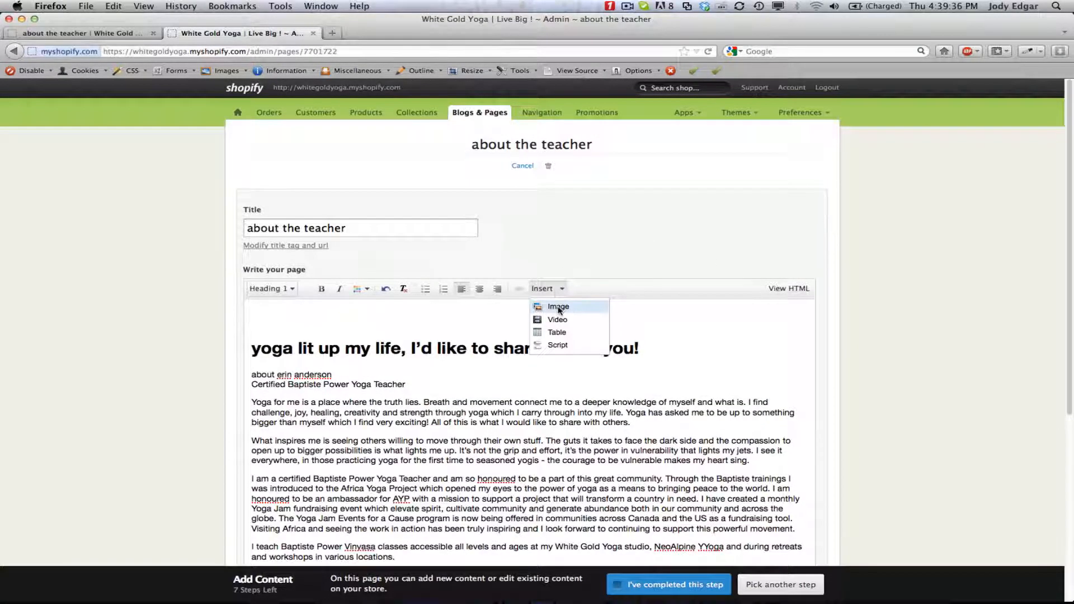
click(557, 307)
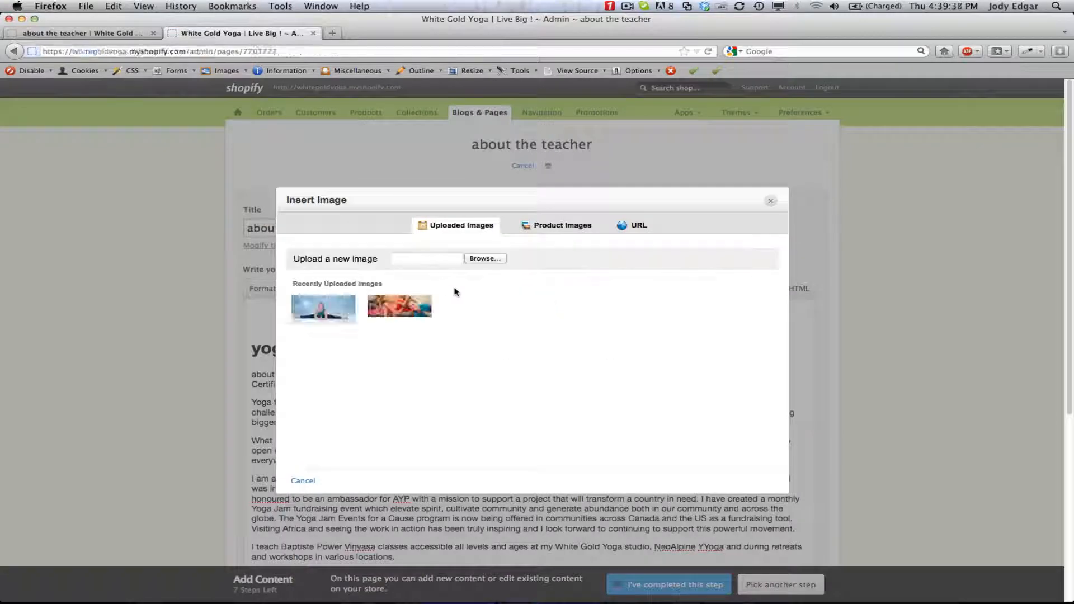
Upload fiji.jpg and select the Fiji island banner thumbnail.
click(484, 258)
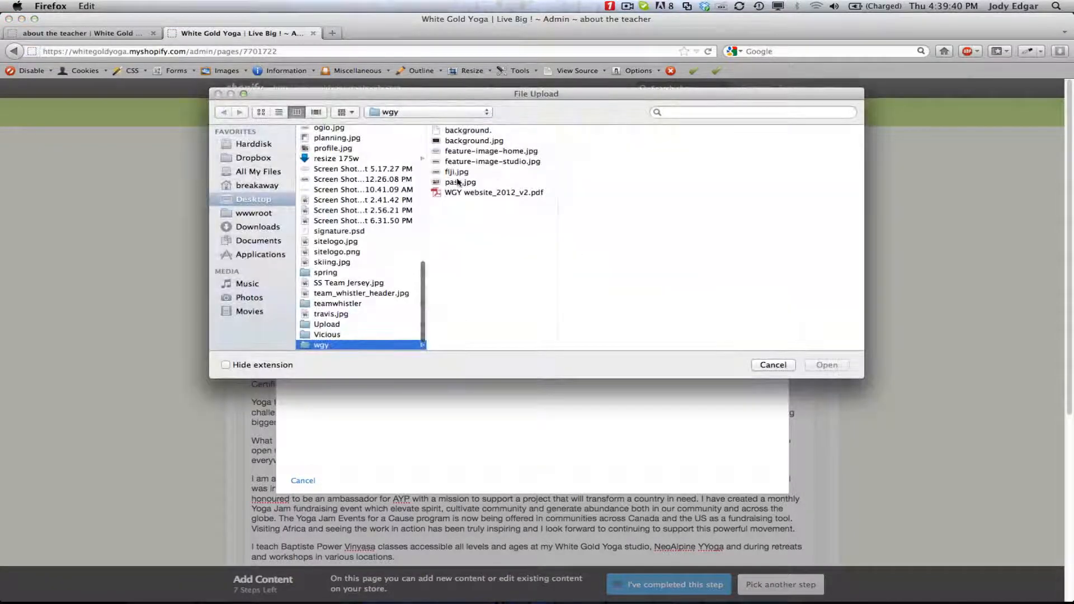
click(826, 365)
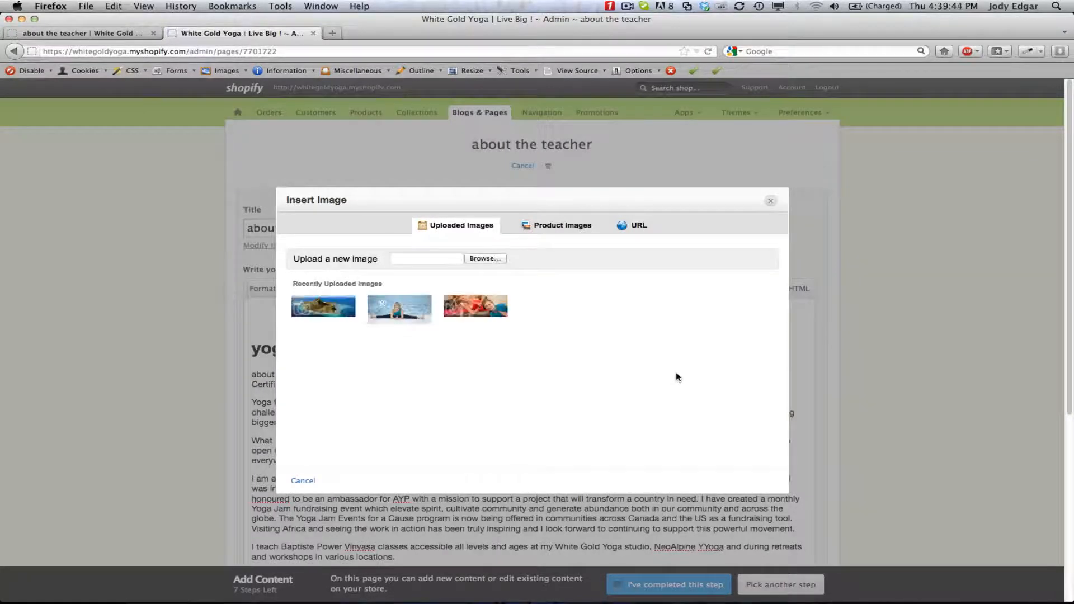
click(322, 306)
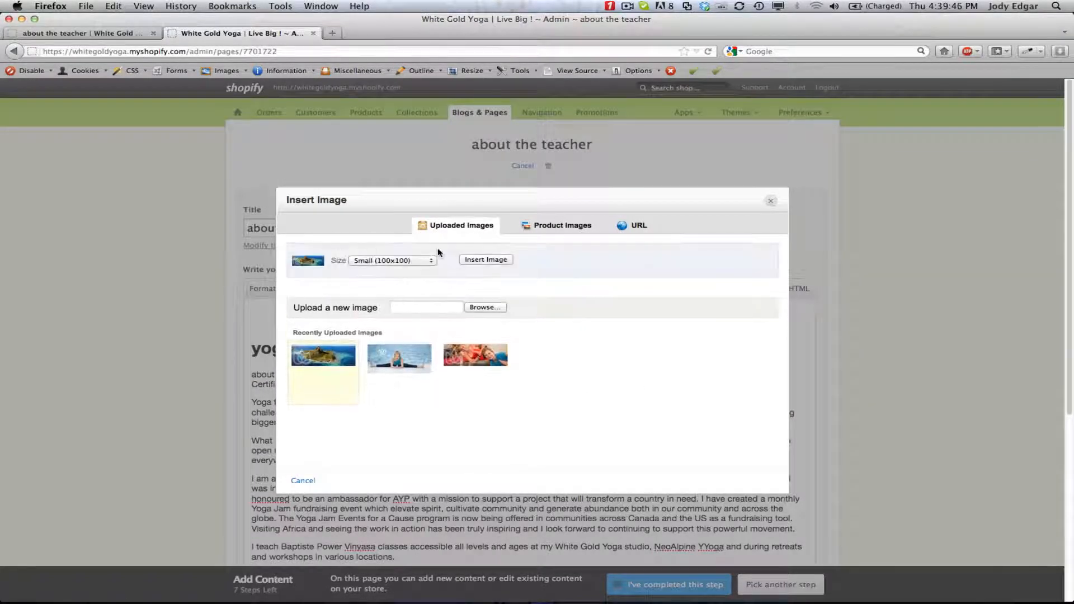
mouse_move(387, 268)
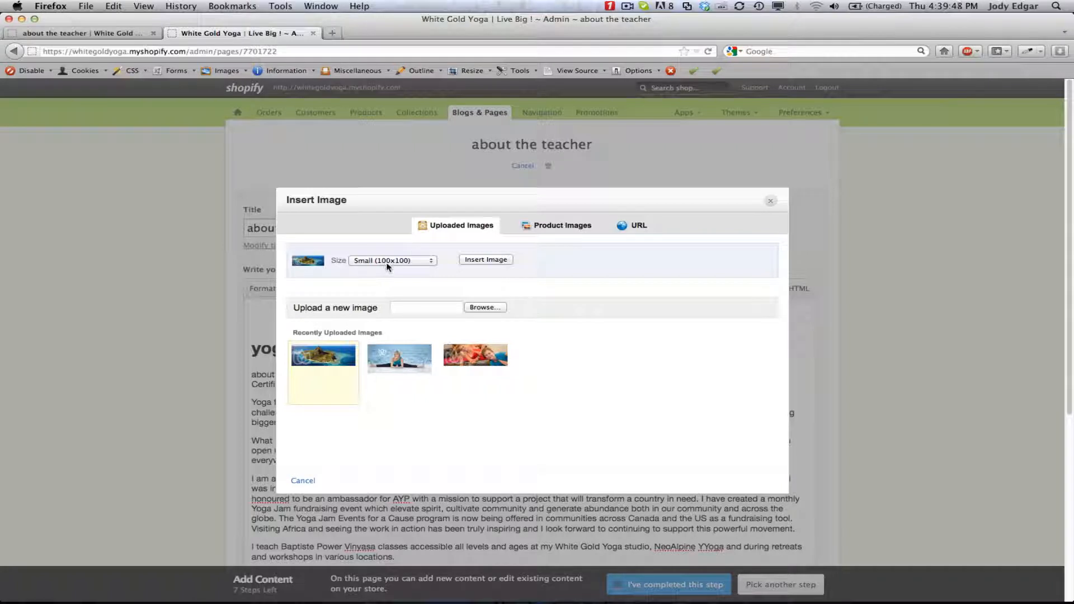
Insert the banner at Original size into the page content.
click(391, 260)
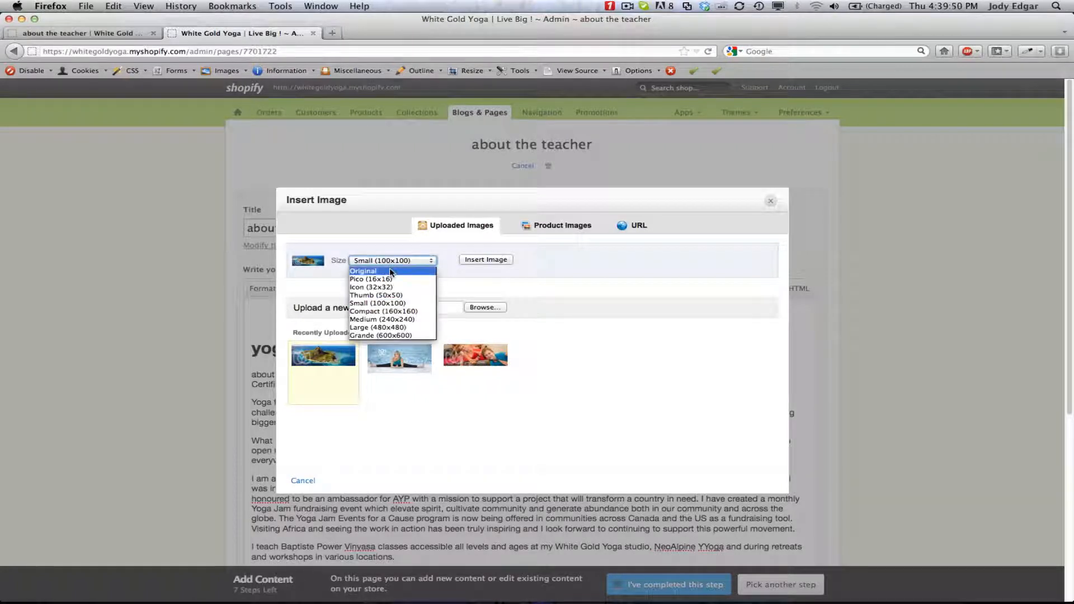
click(363, 271)
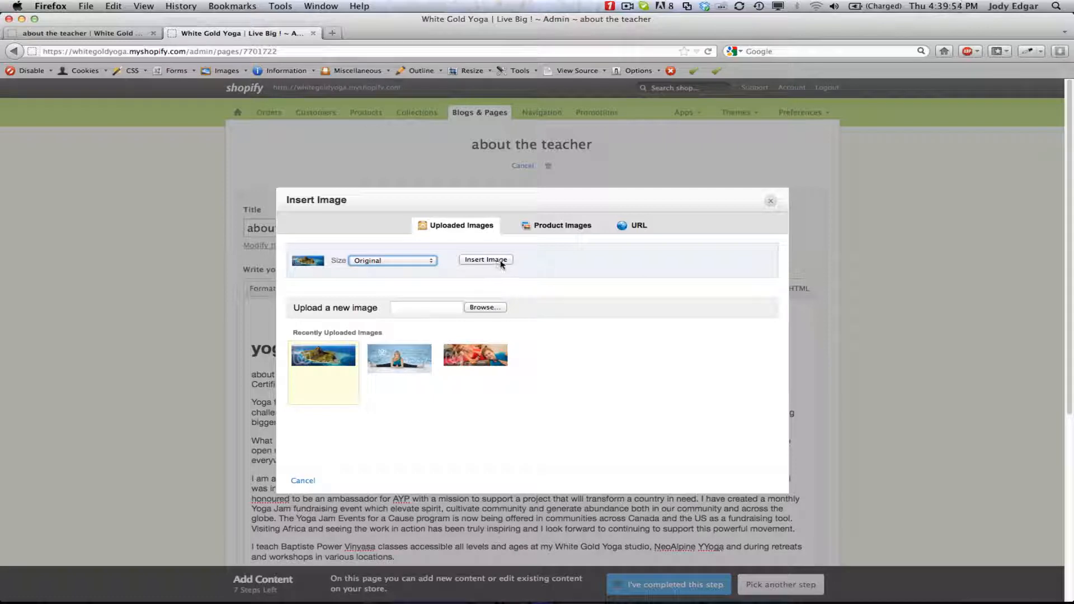
click(486, 259)
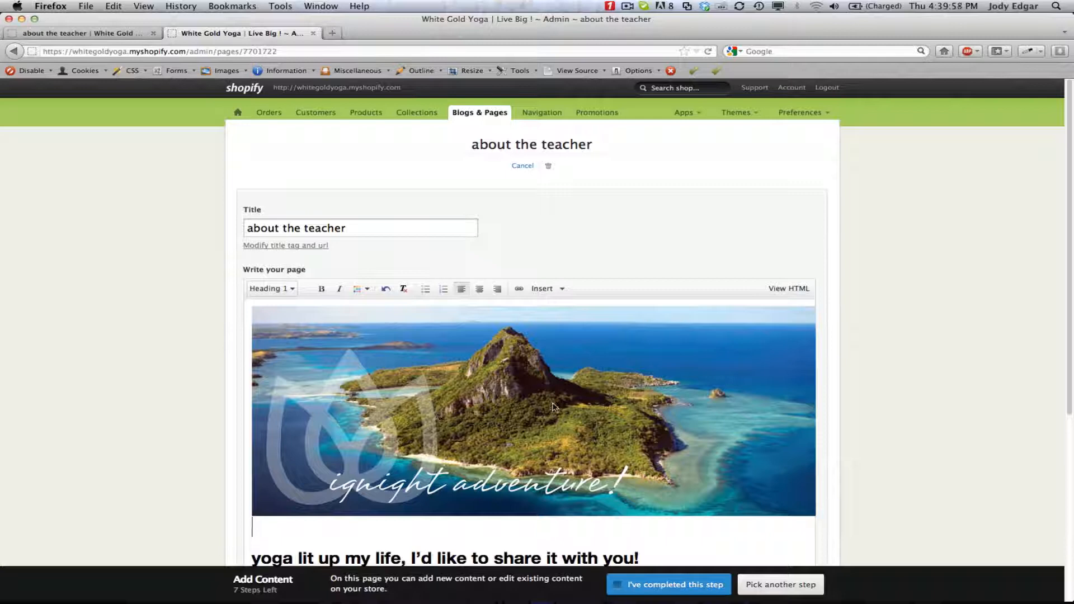
Add class="feature" to the banner img tag in the HTML source.
scroll(down, 3)
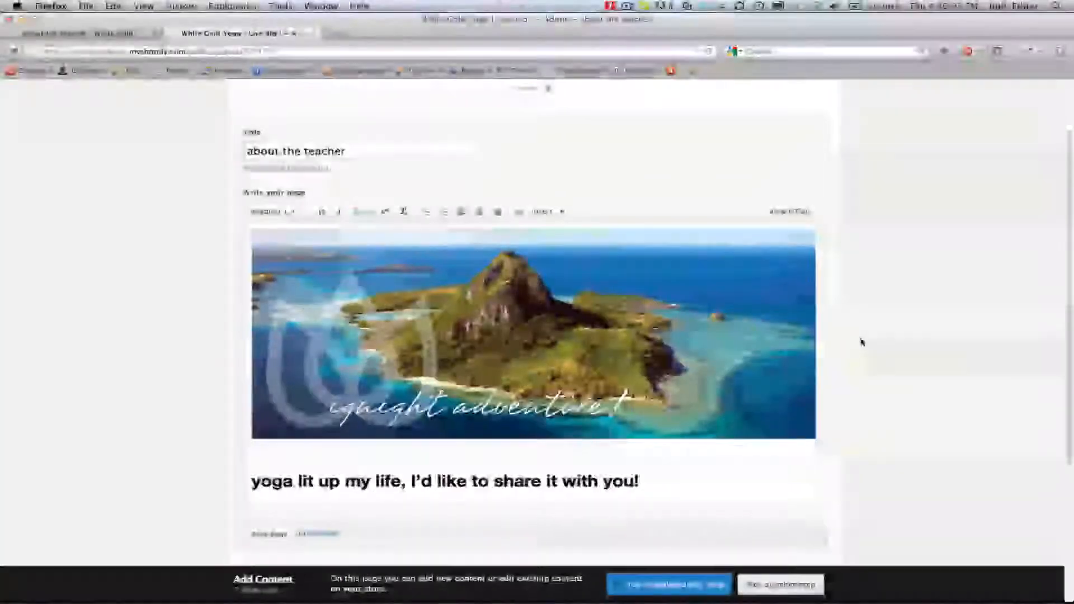
click(789, 212)
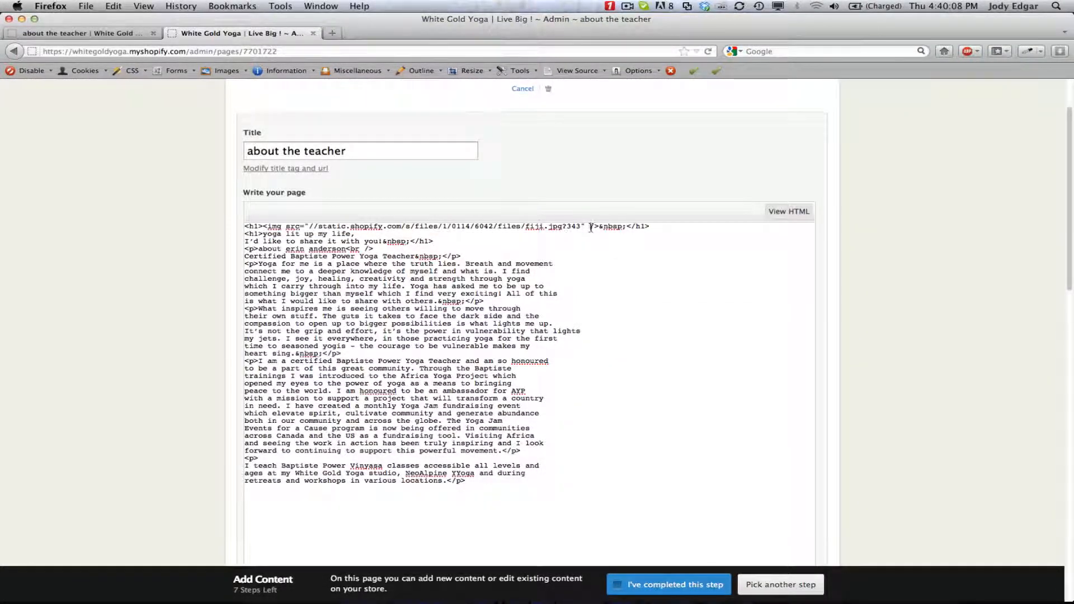
text(class="feature)
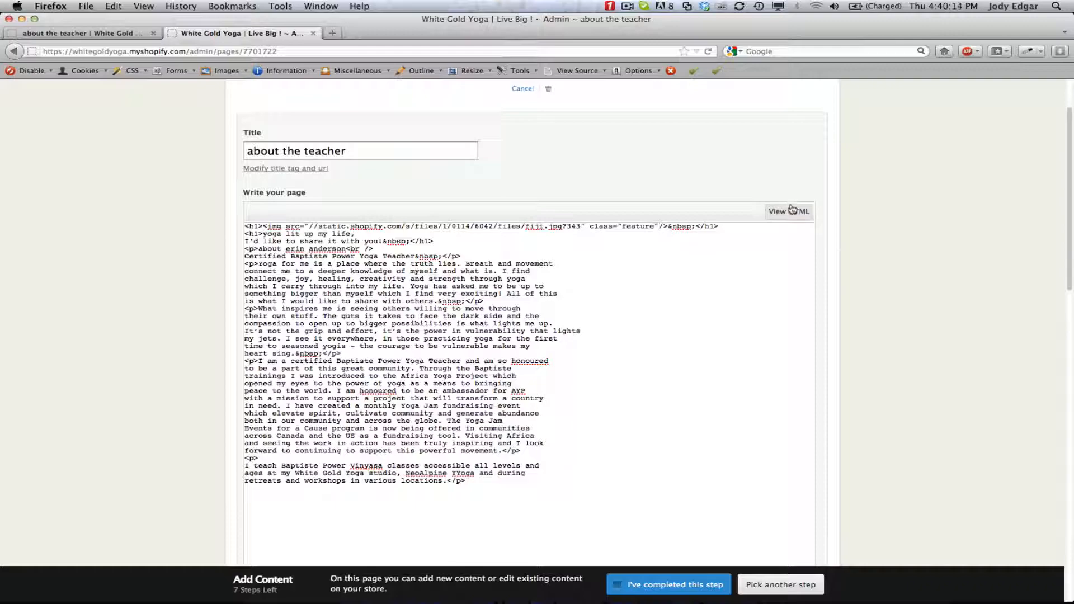
click(789, 212)
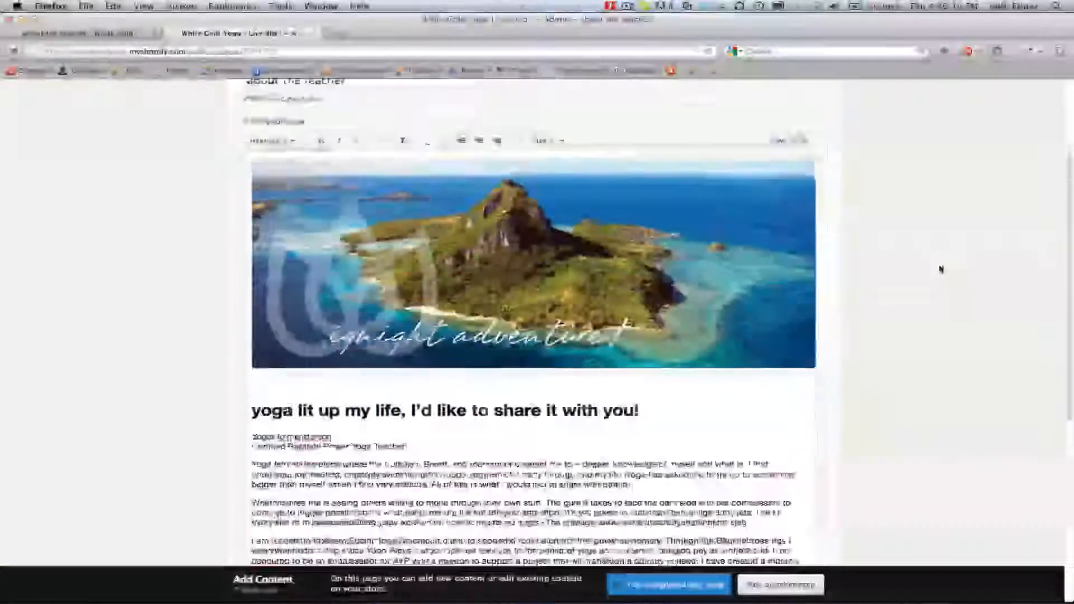
Save the updated about the teacher page.
scroll(down, 3)
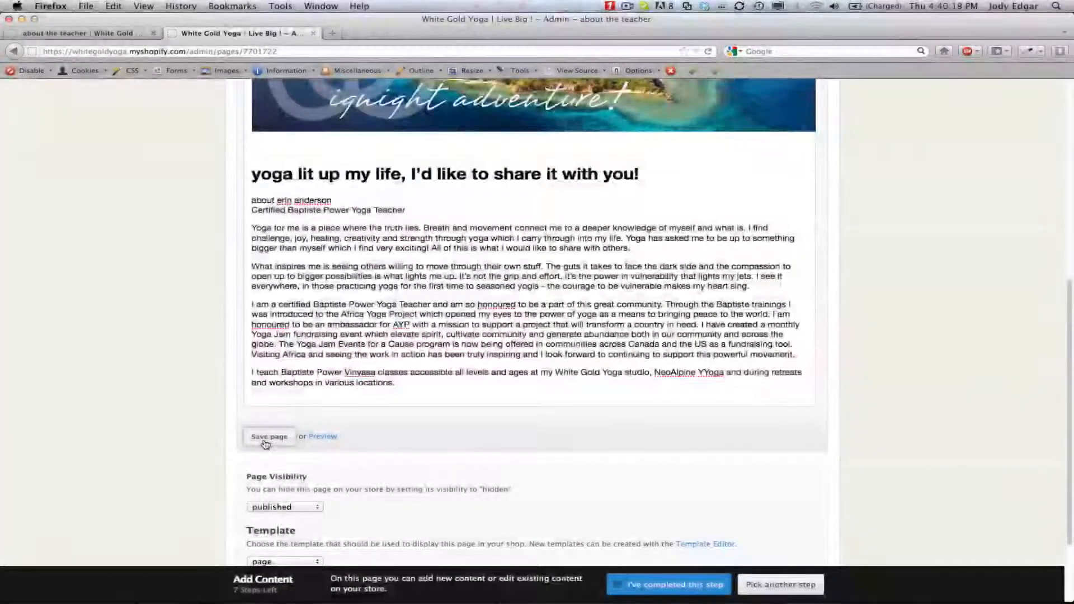
click(269, 436)
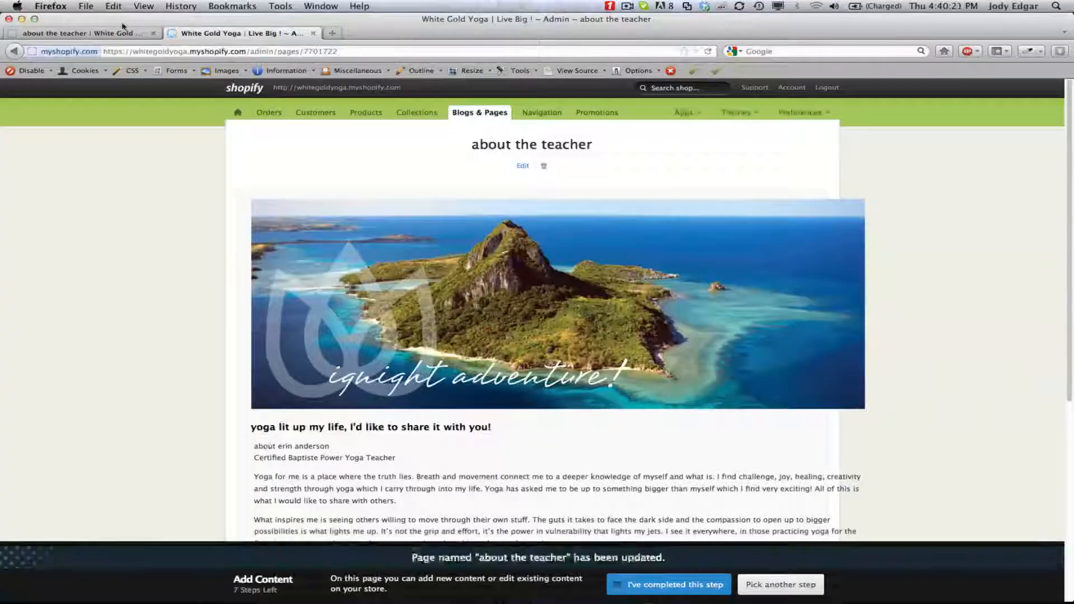
View the live about the teacher page with the Fiji banner, then return to Photoshop.
click(81, 32)
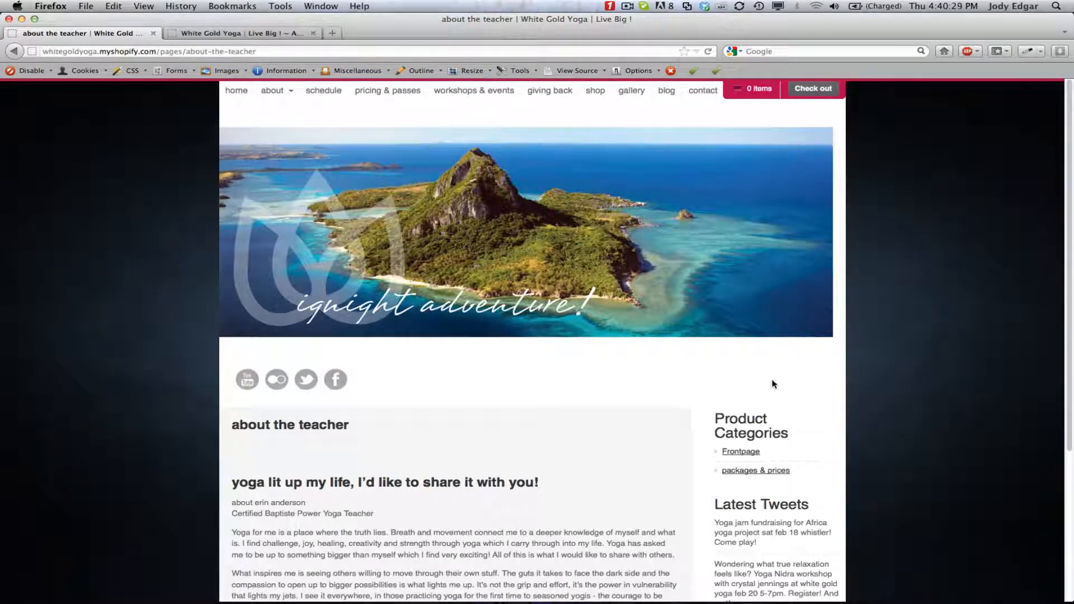
click(472, 579)
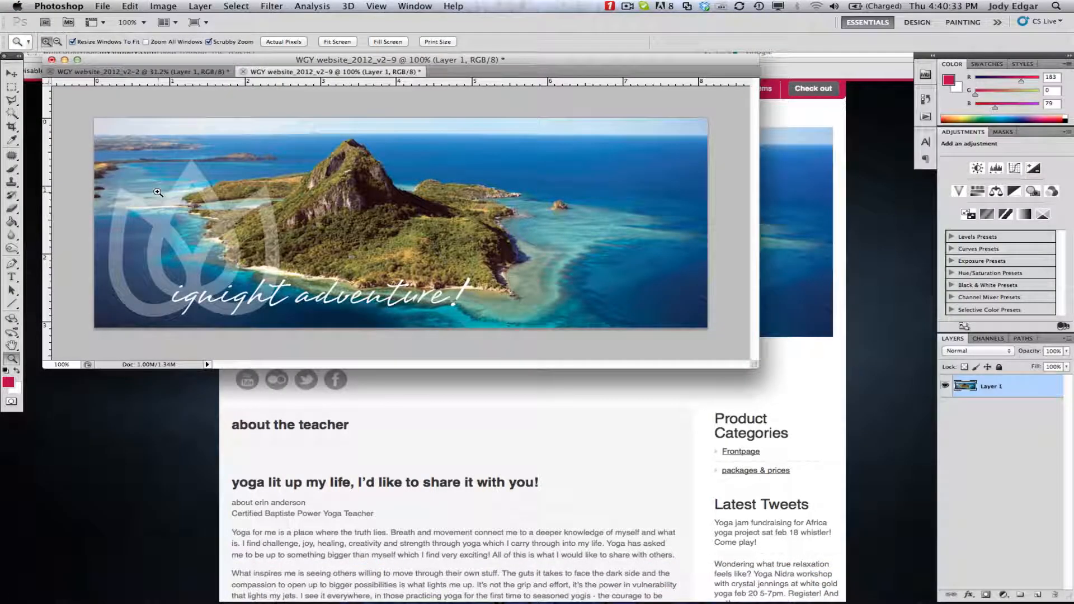
Export a 980-pixel-wide web JPEG of the Fiji banner and return to the browser.
click(163, 6)
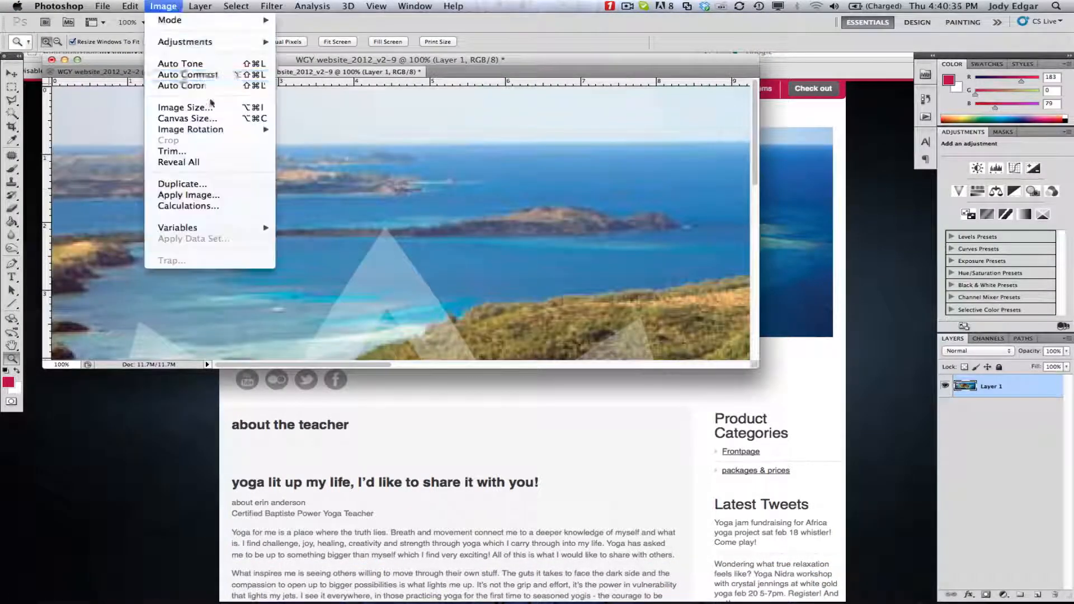
click(185, 107)
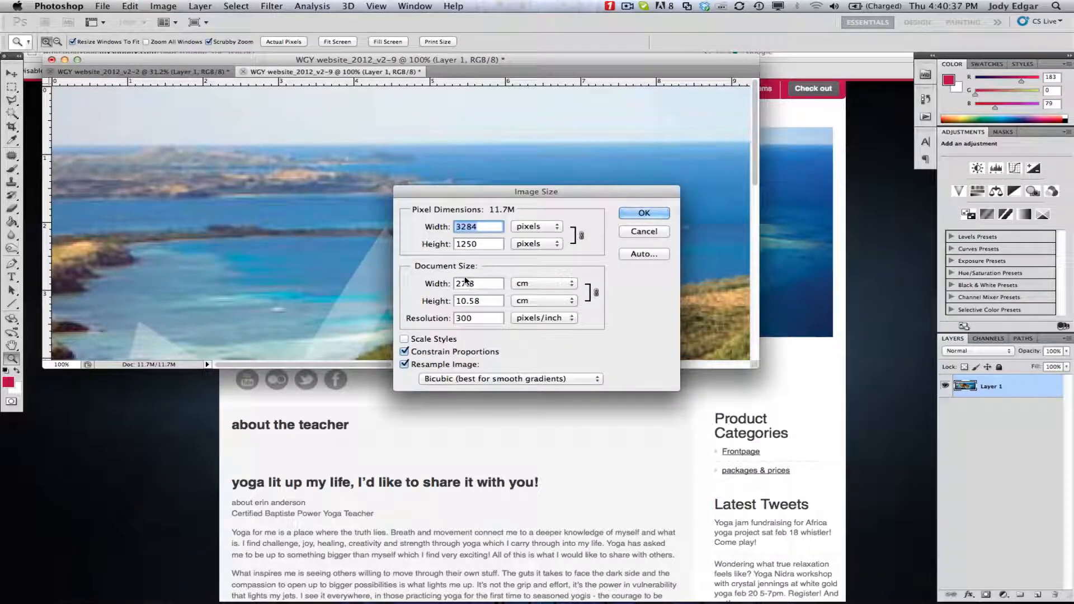
click(642, 213)
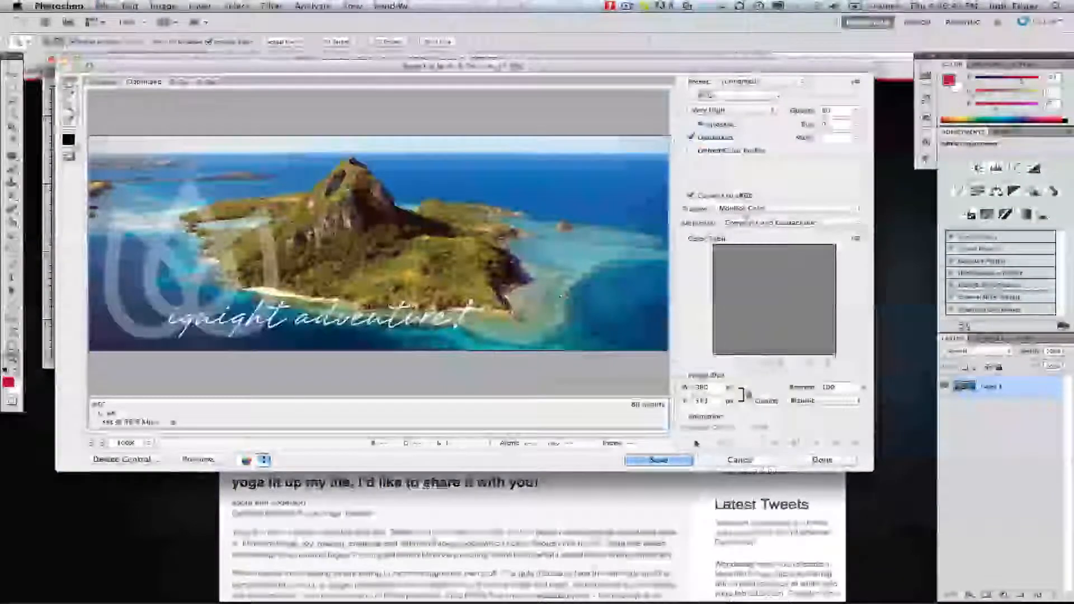
click(657, 460)
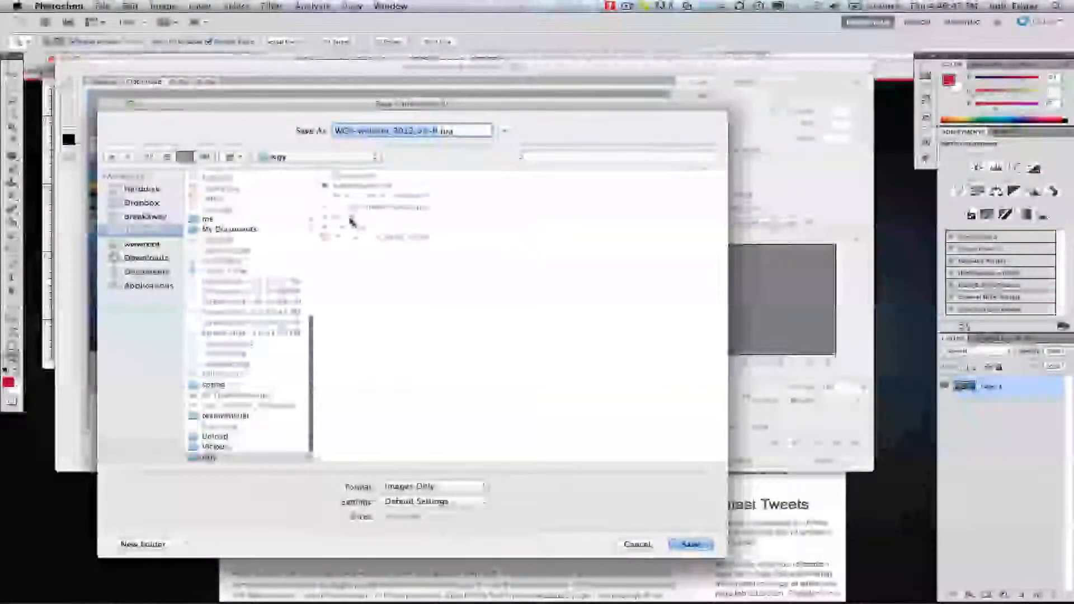
click(690, 544)
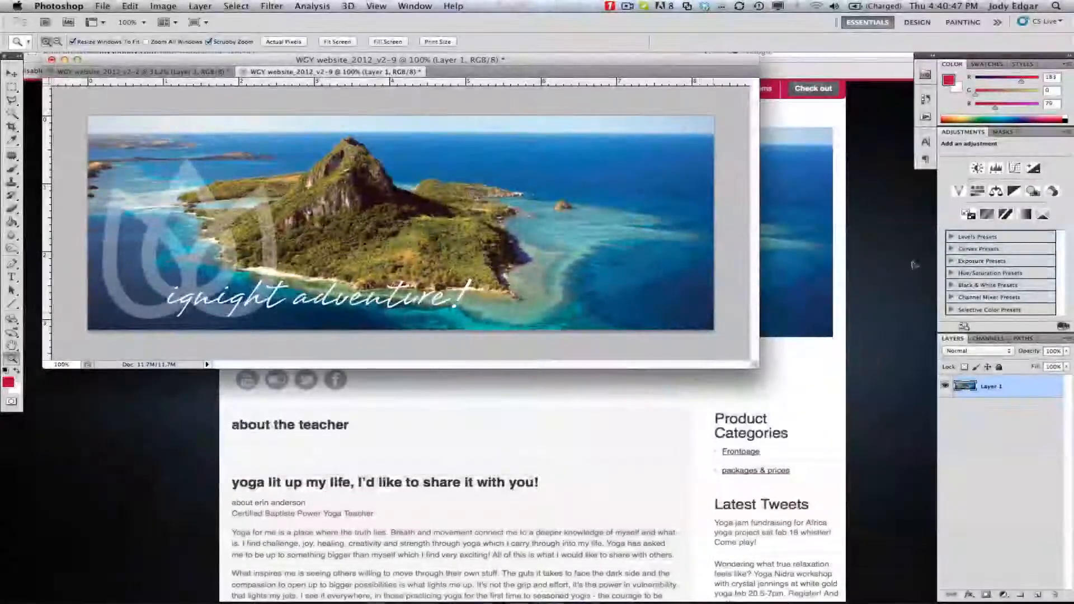
click(51, 6)
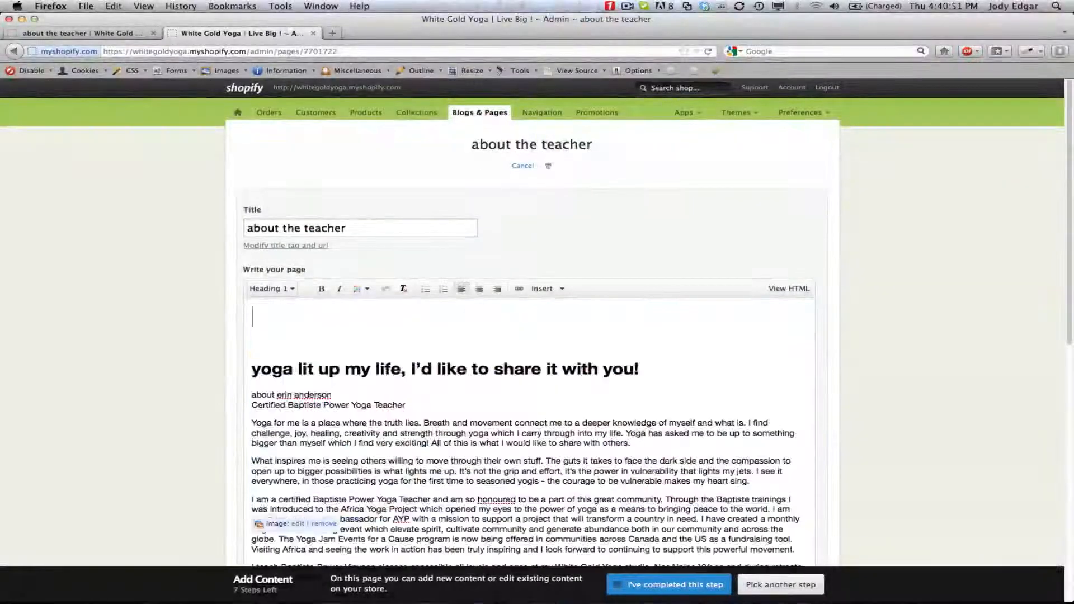
Upload the resized fiji.jpg, insert it atop the page and show the HTML source.
click(546, 288)
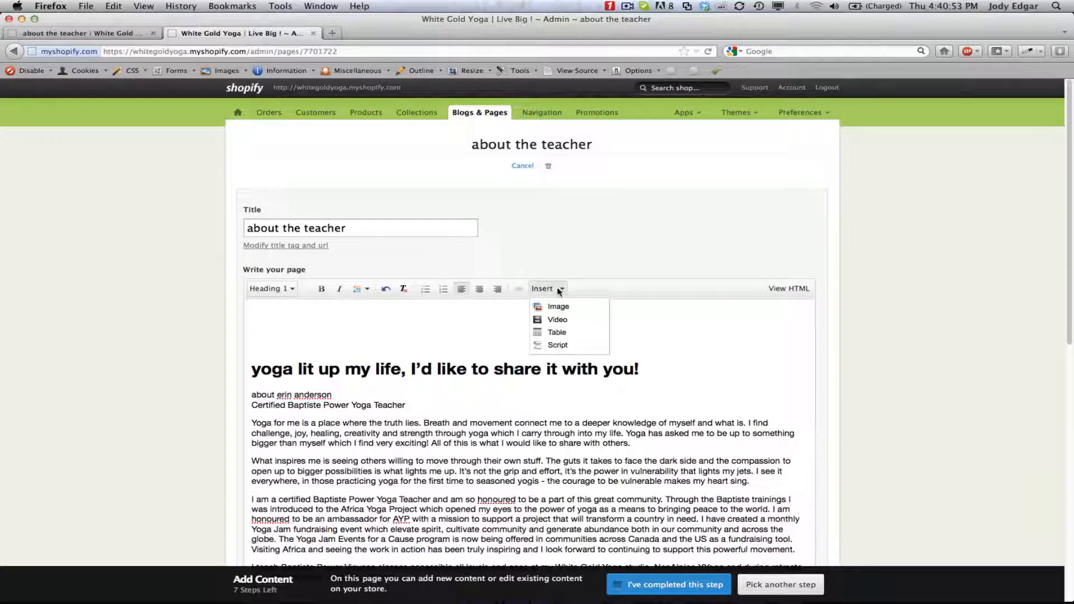
click(557, 306)
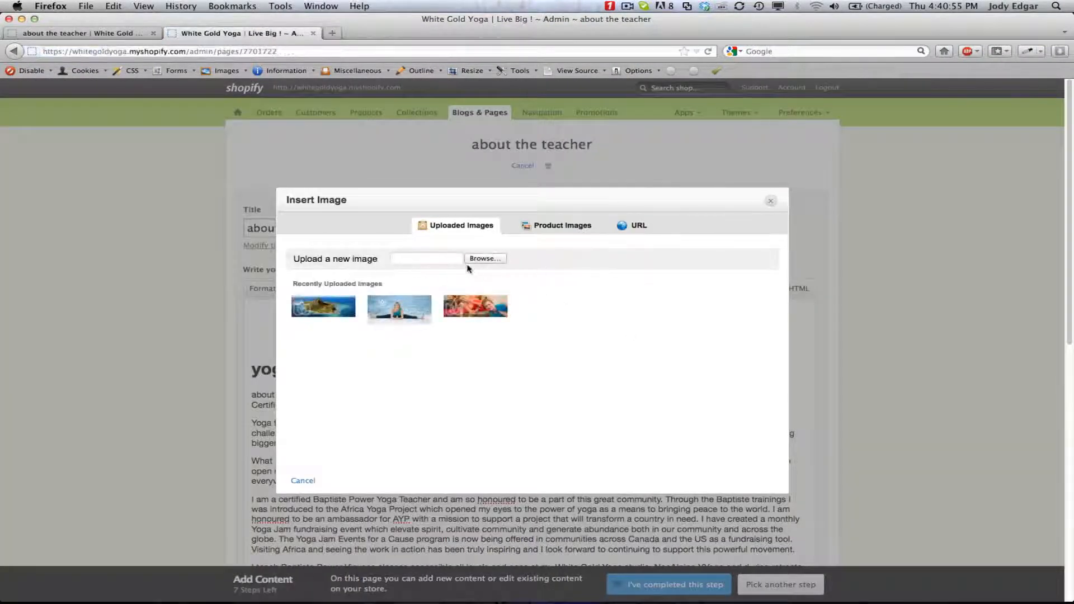
click(485, 258)
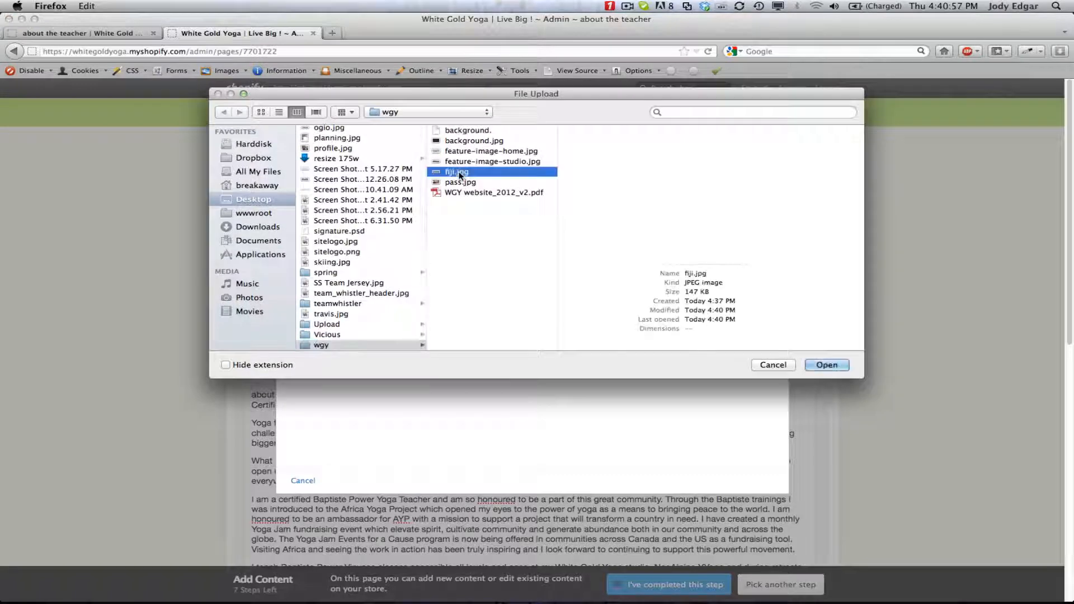
click(825, 365)
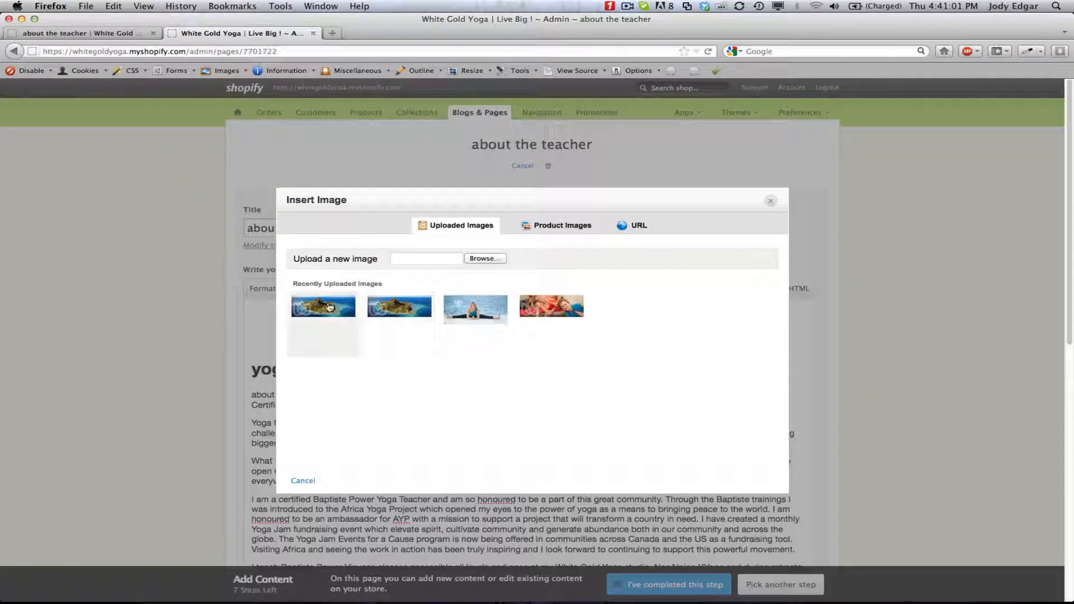
click(322, 305)
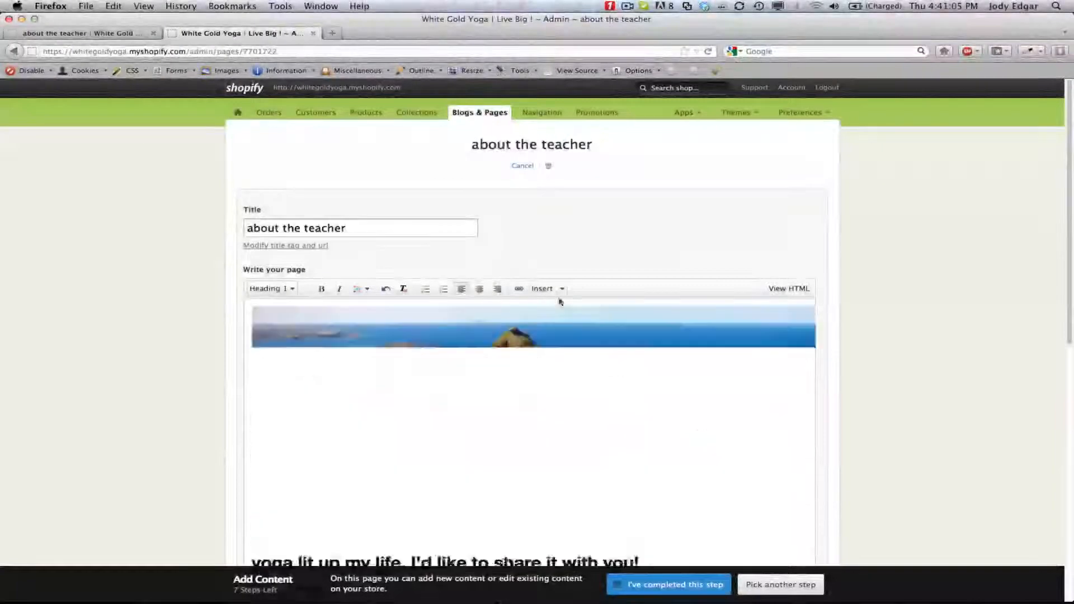
click(789, 289)
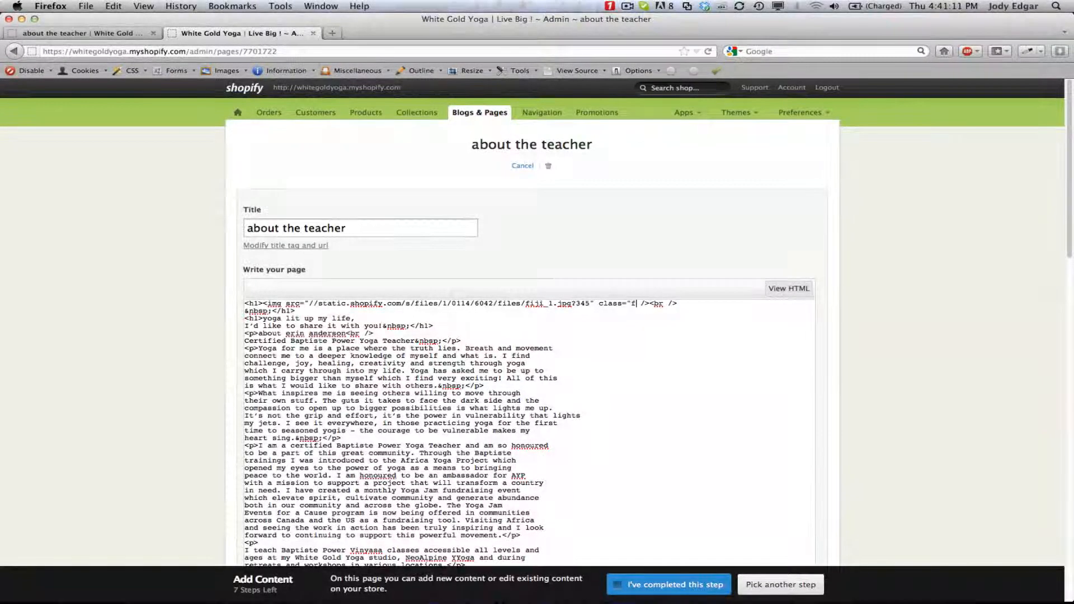
Complete class="feature" on the new banner img tag and return to the visual editor.
text(eature)
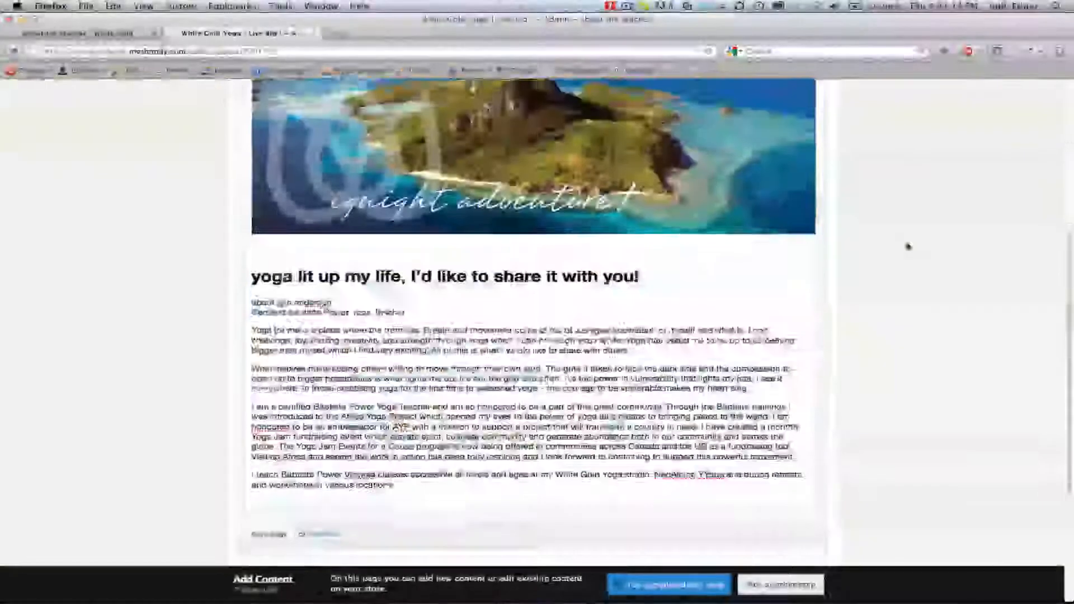
scroll(down, 3)
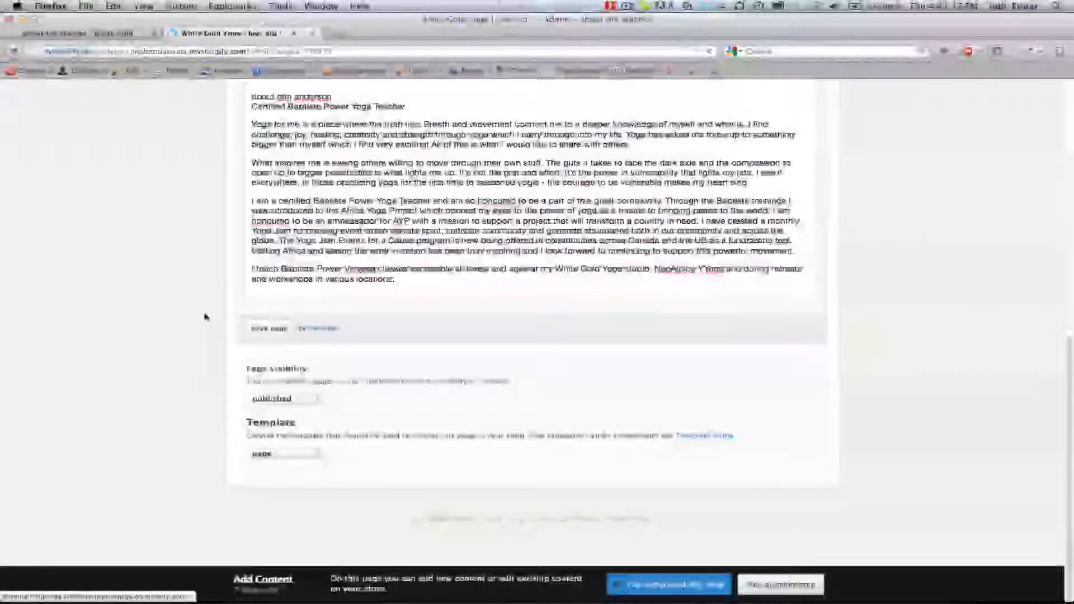